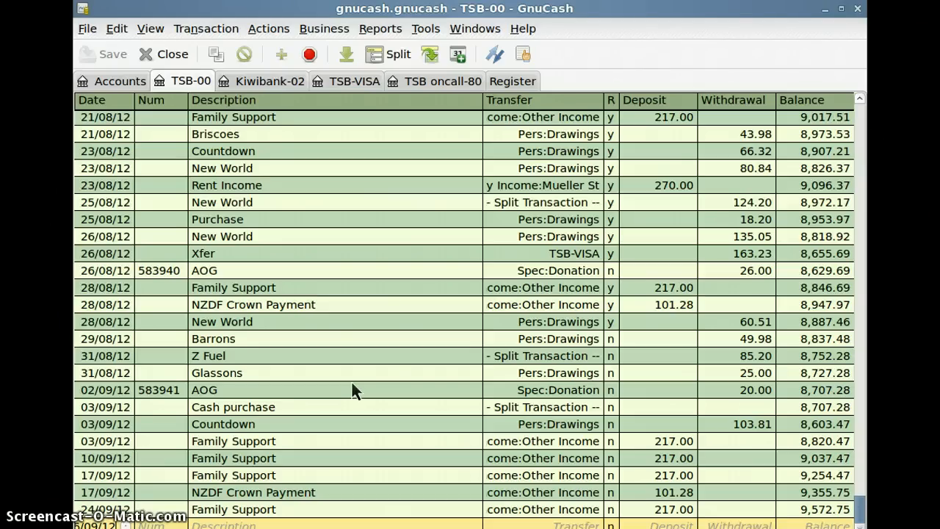
mouse_move(570, 29)
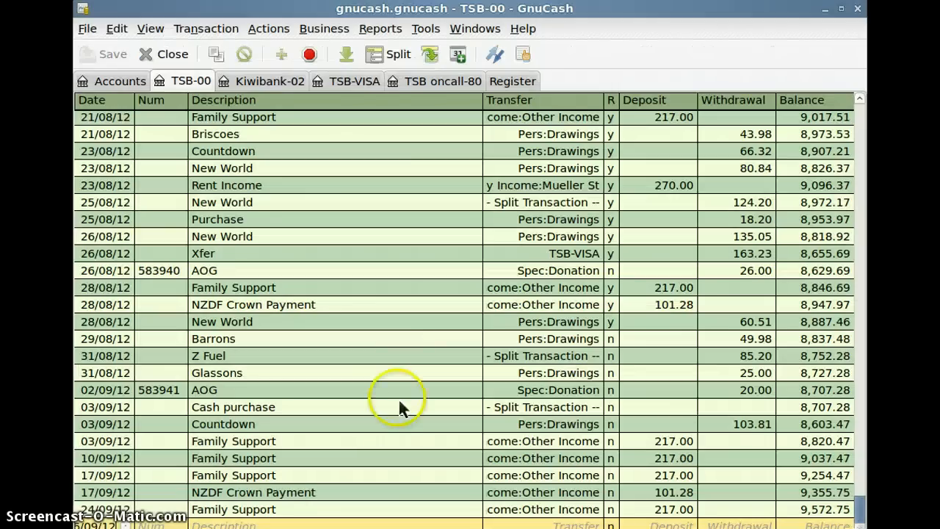
mouse_move(394, 308)
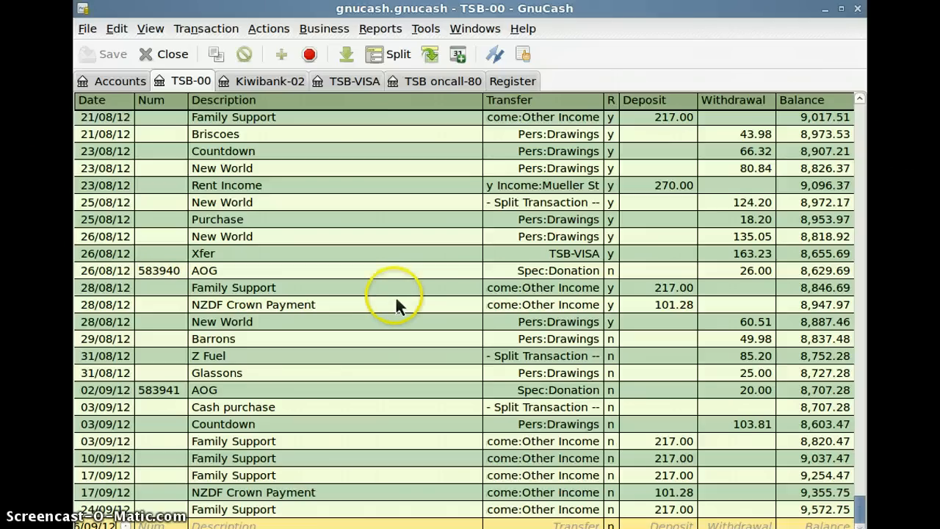
mouse_move(576, 235)
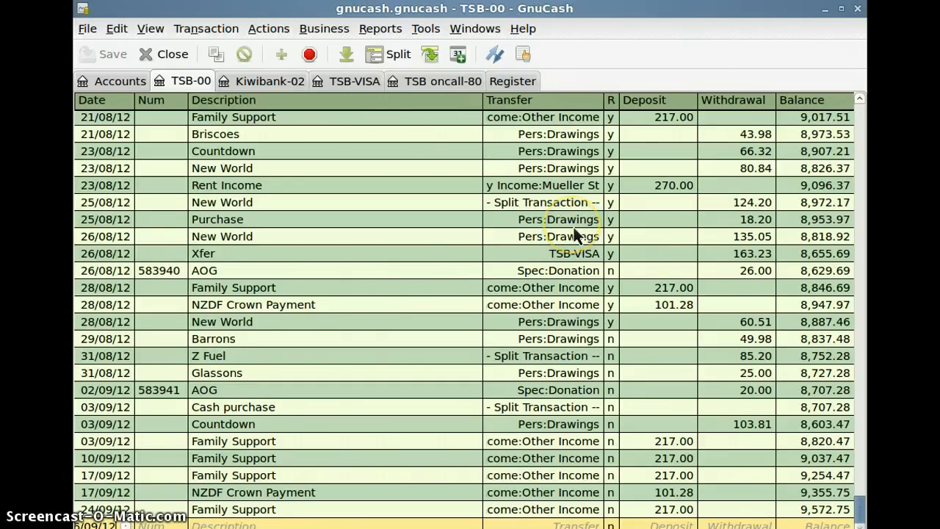
mouse_move(541, 229)
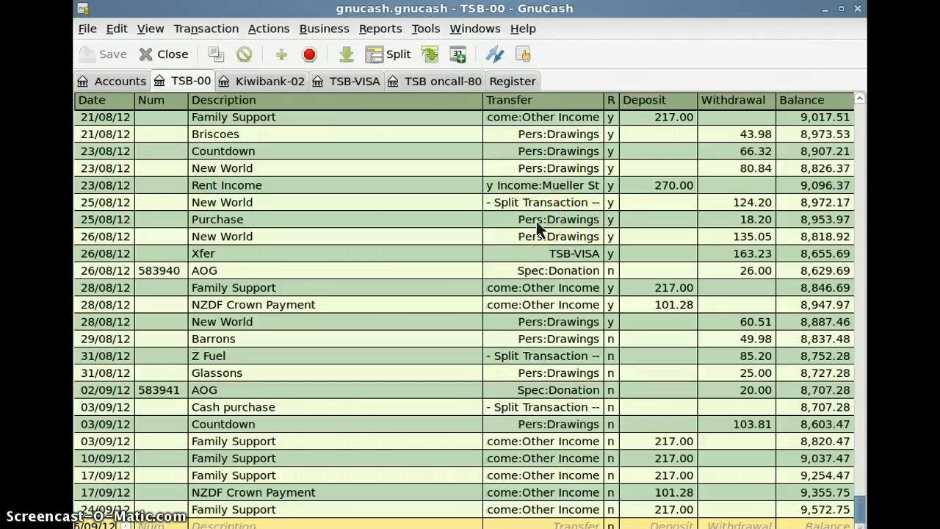
mouse_move(300, 409)
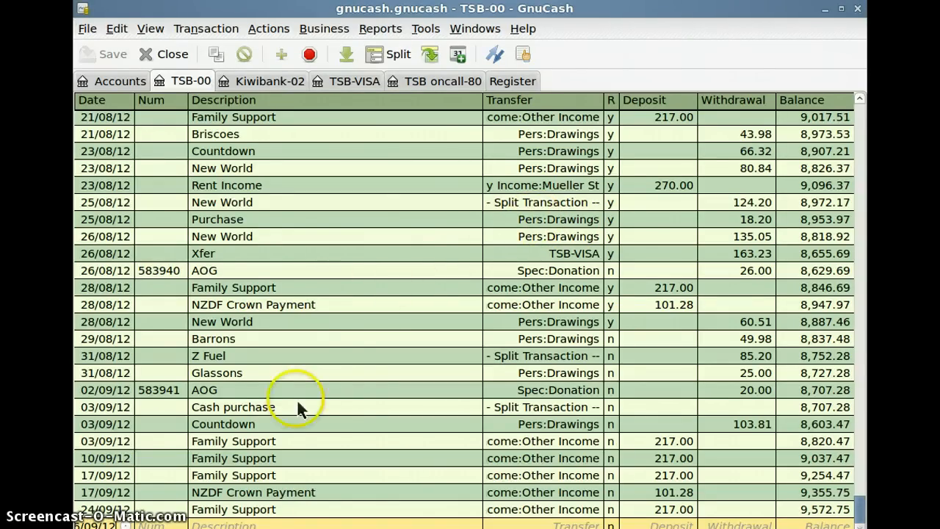
mouse_move(353, 409)
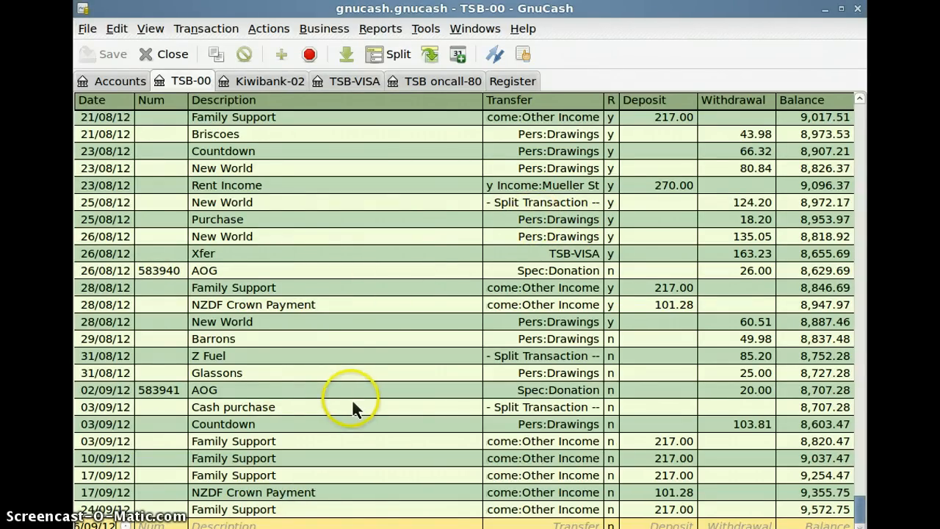
mouse_move(326, 426)
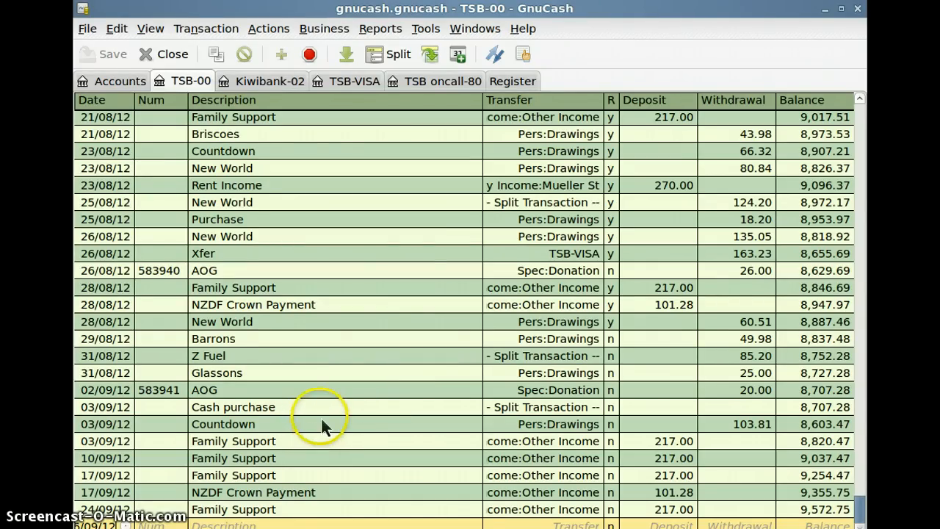
mouse_move(608, 311)
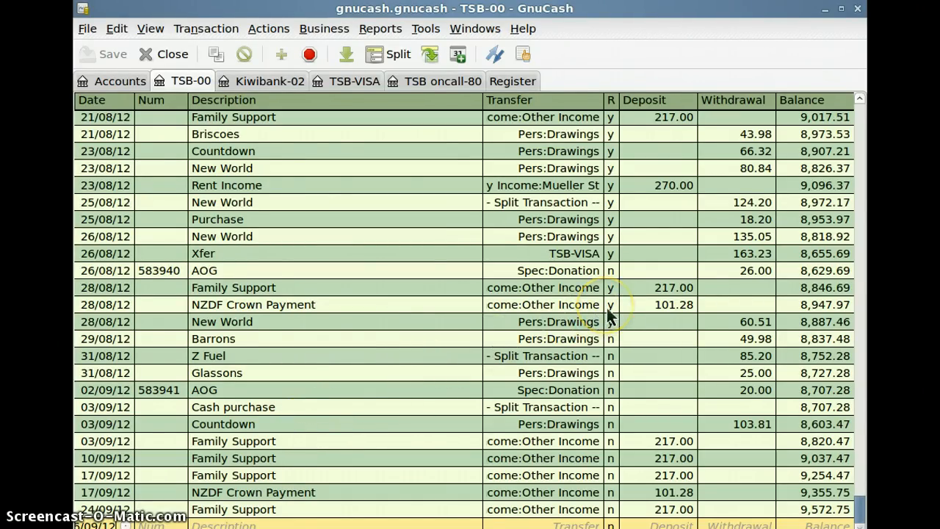
mouse_move(576, 277)
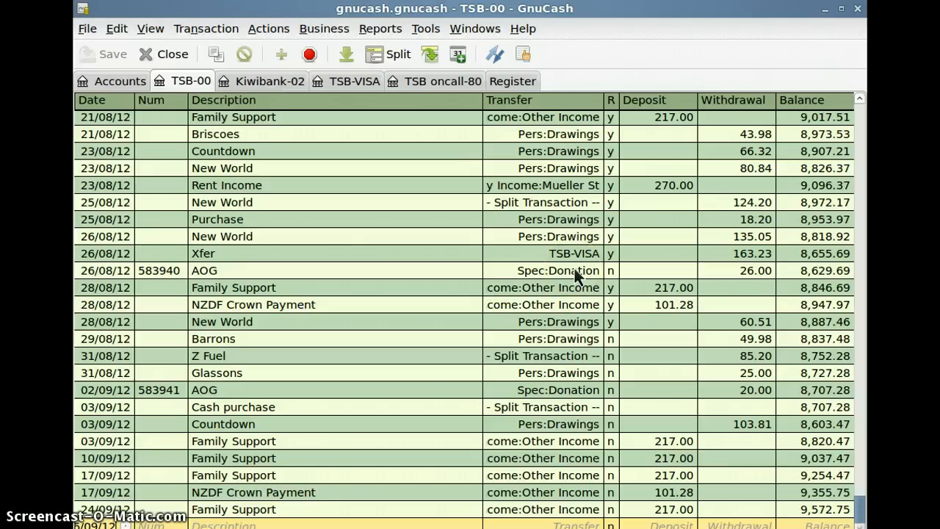
- Browse the Reports catalogue (Assets & Liabilities, Budget, Business, Income & Expense) without running a report
left_click(555, 276)
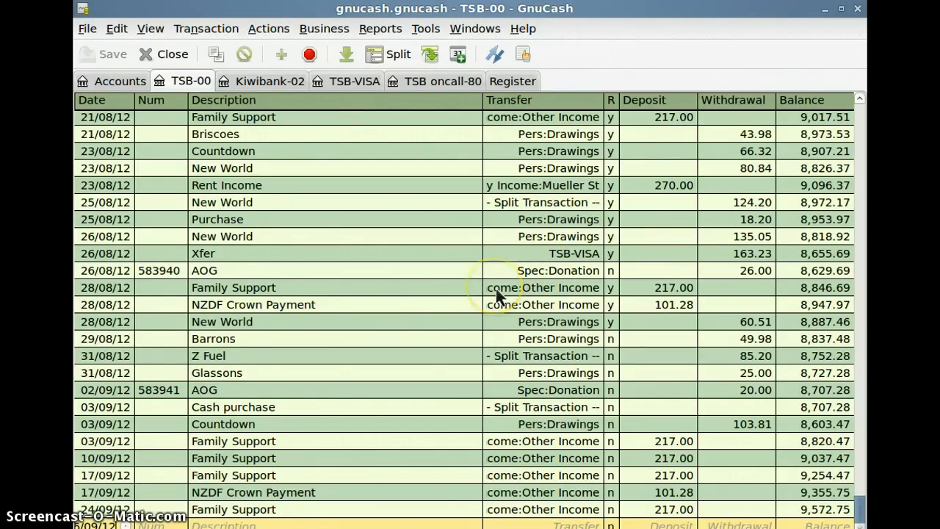
mouse_move(423, 350)
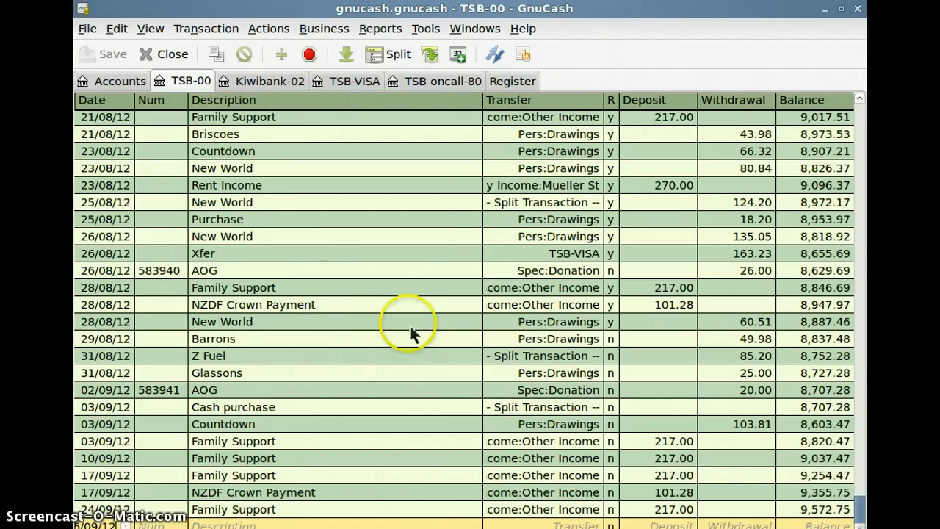
mouse_move(235, 223)
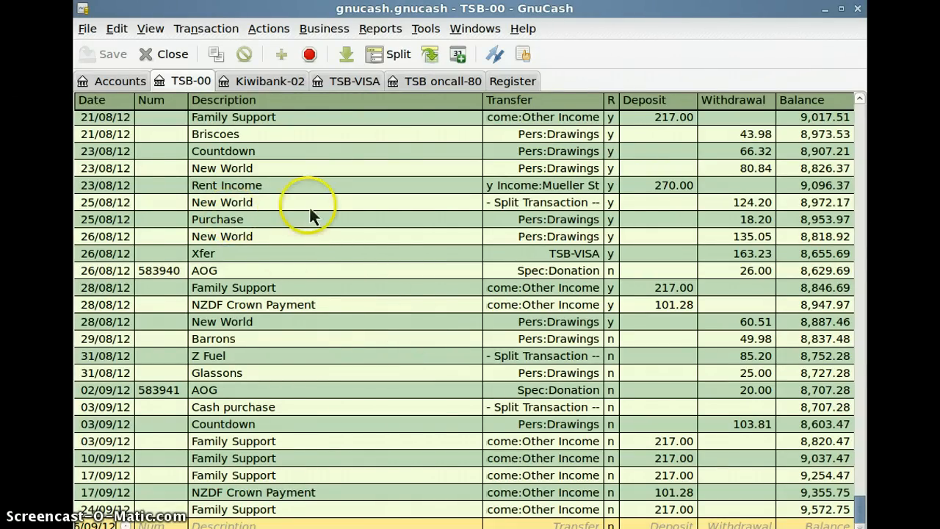
left_click(379, 29)
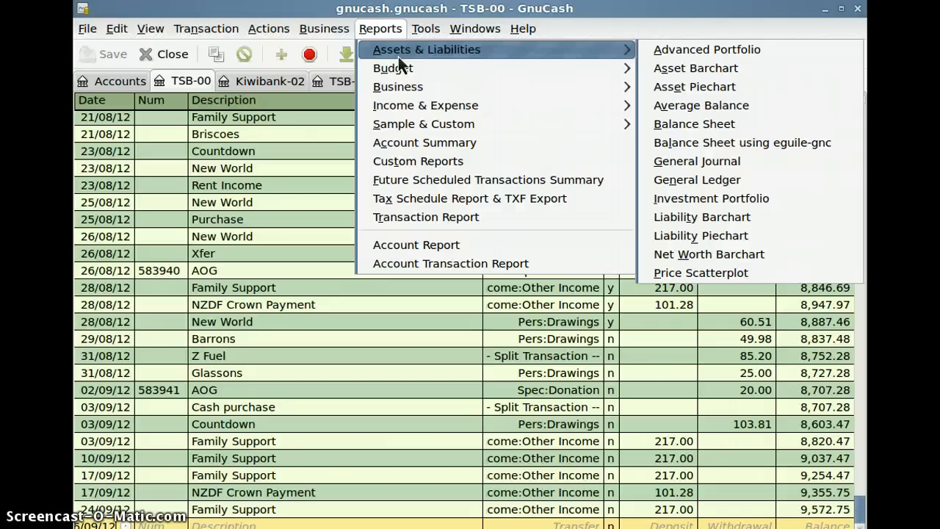
mouse_move(394, 69)
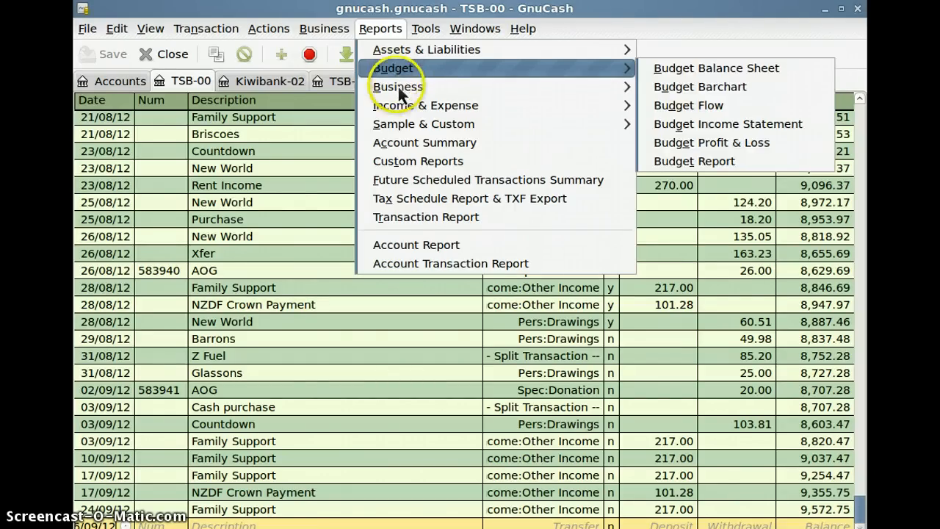
mouse_move(396, 86)
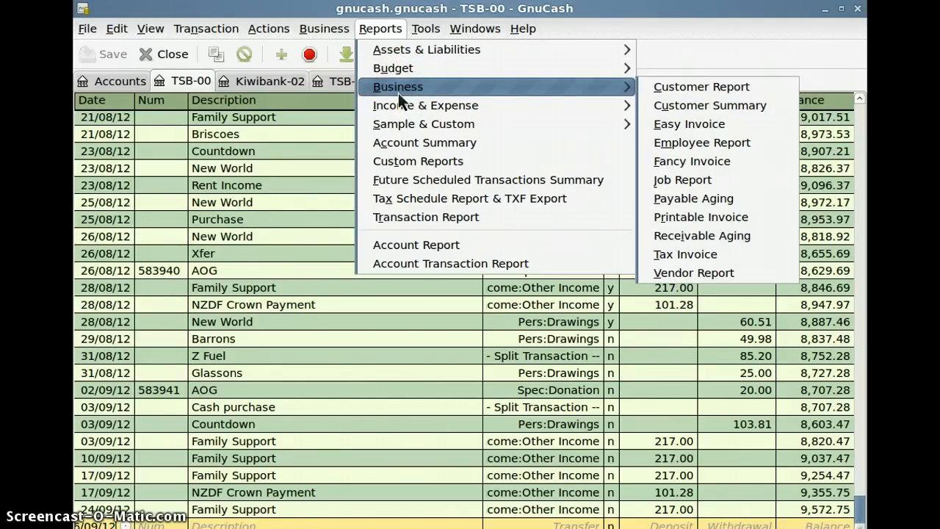
mouse_move(426, 106)
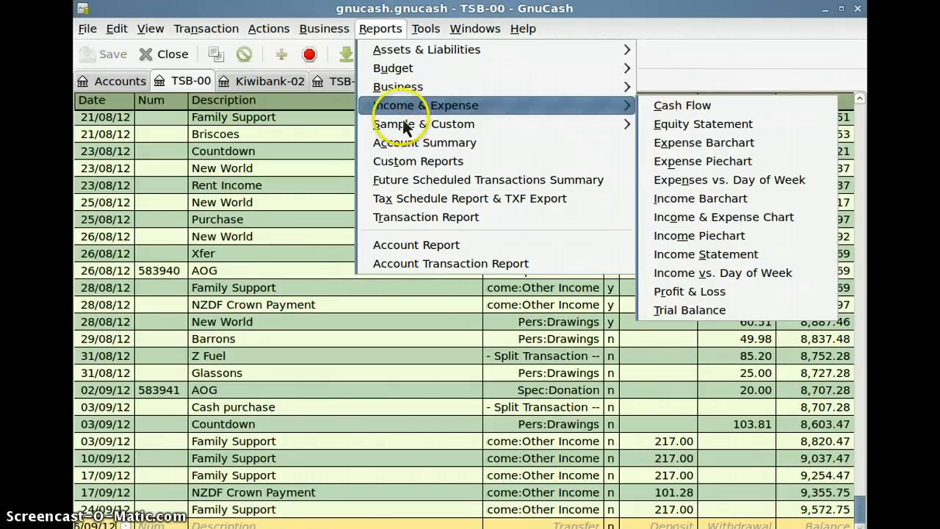
mouse_move(423, 124)
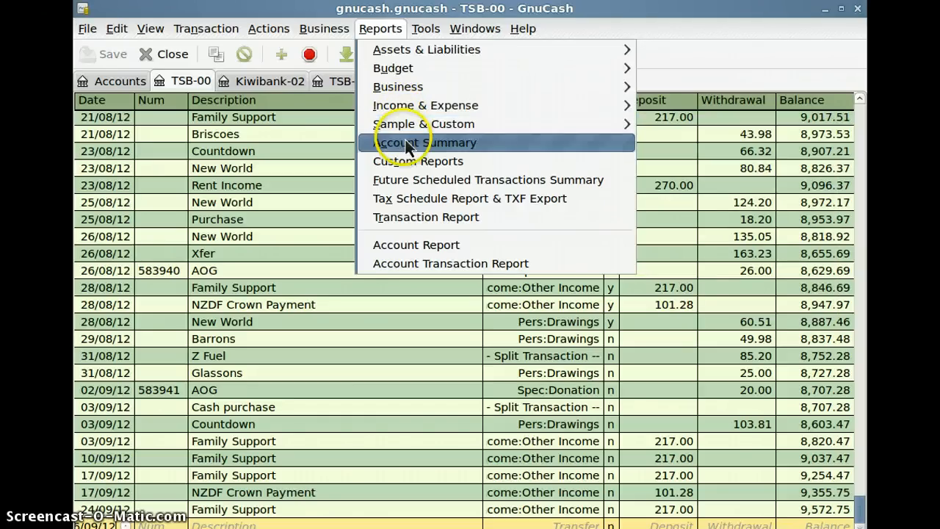
mouse_move(417, 161)
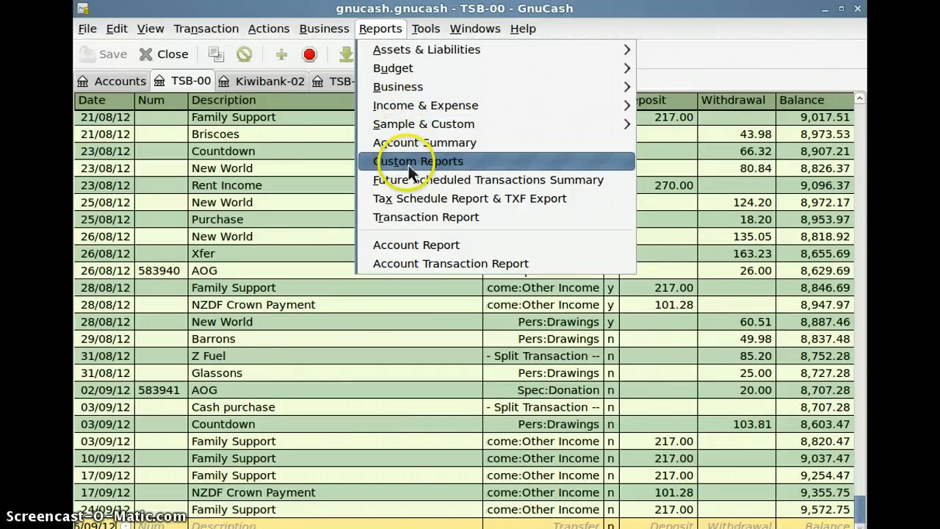
mouse_move(414, 218)
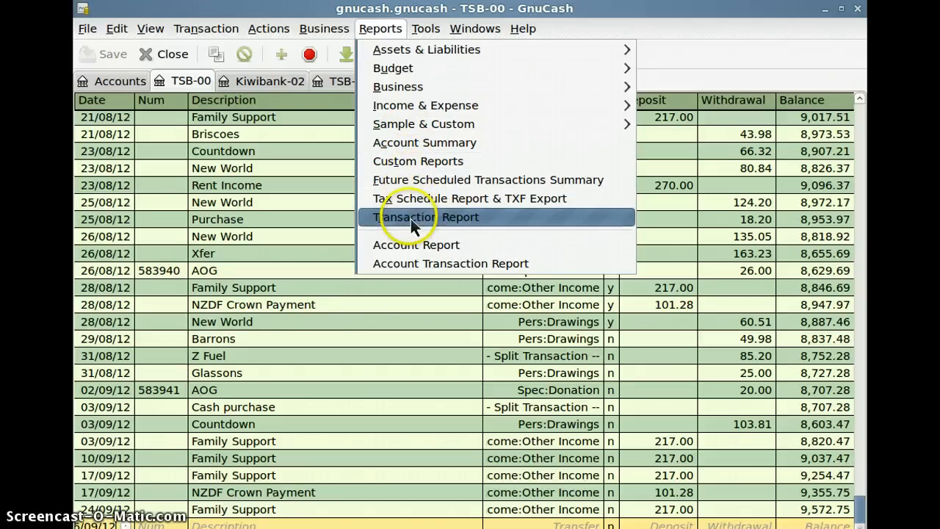
mouse_move(419, 263)
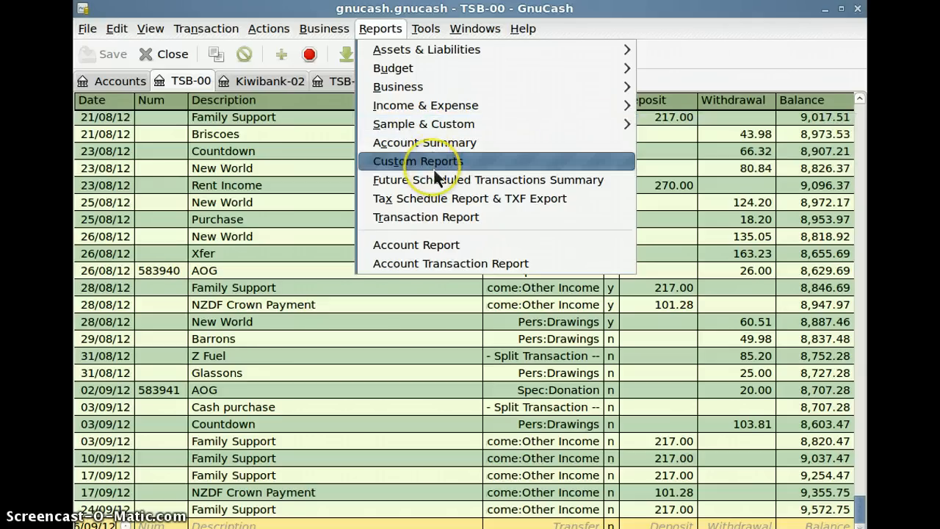
mouse_move(467, 173)
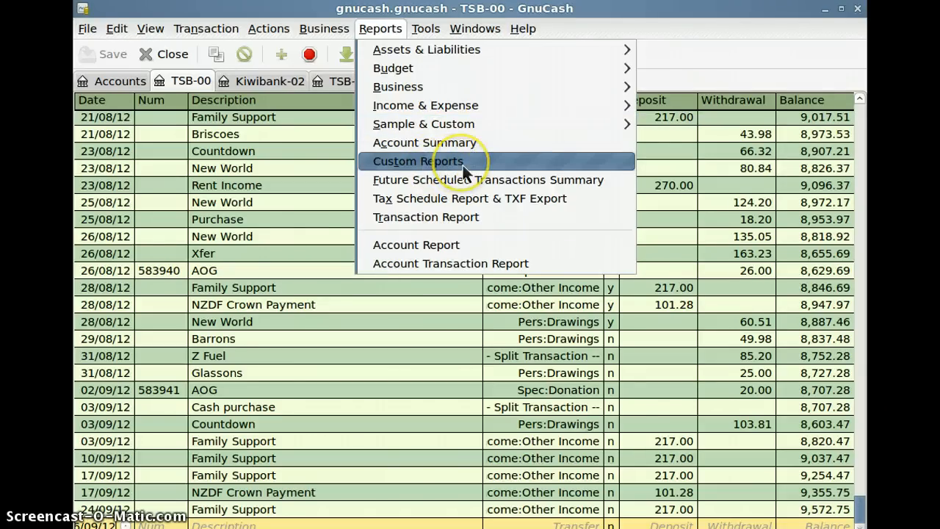
mouse_move(459, 165)
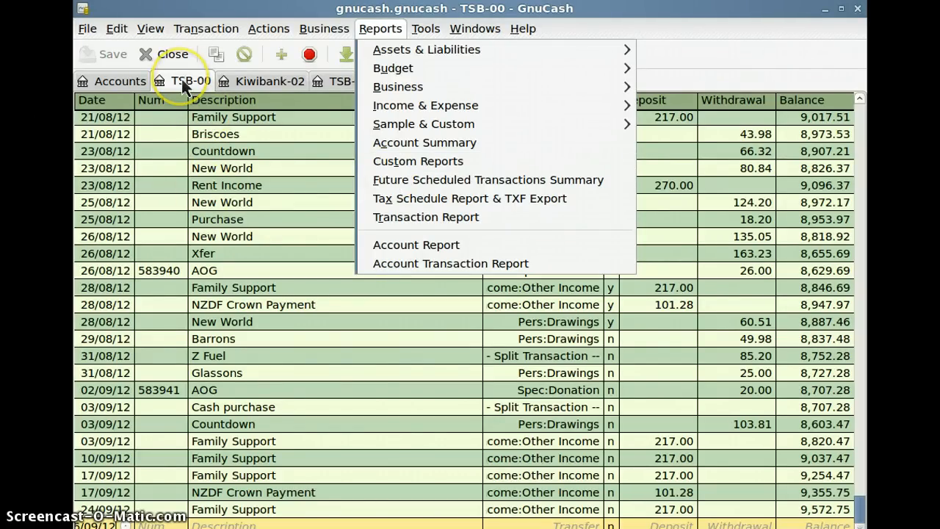
- Dismiss the reports list and look through the Edit and View menus
left_click(380, 28)
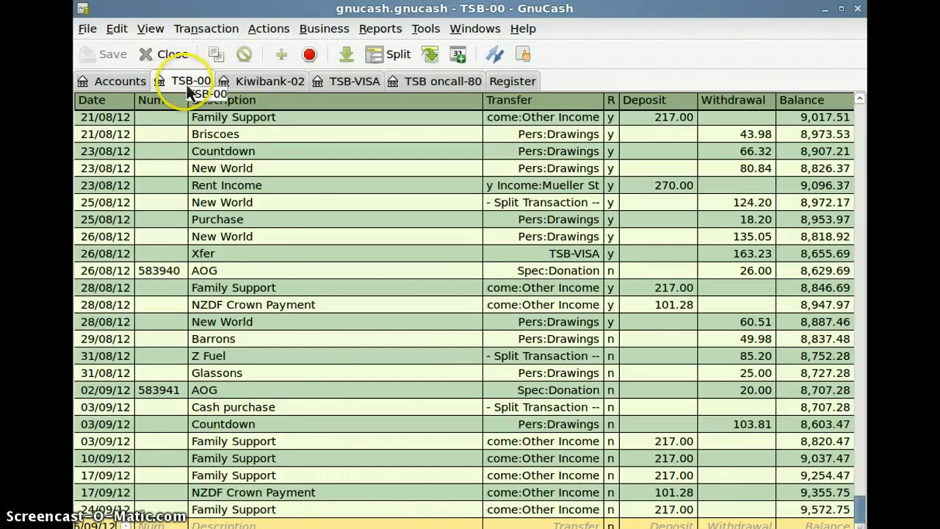
mouse_move(125, 37)
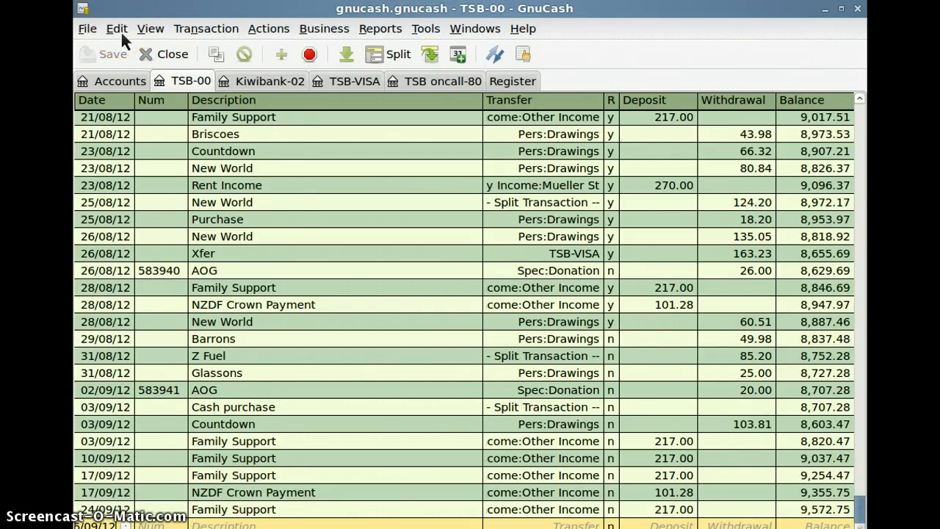
left_click(118, 30)
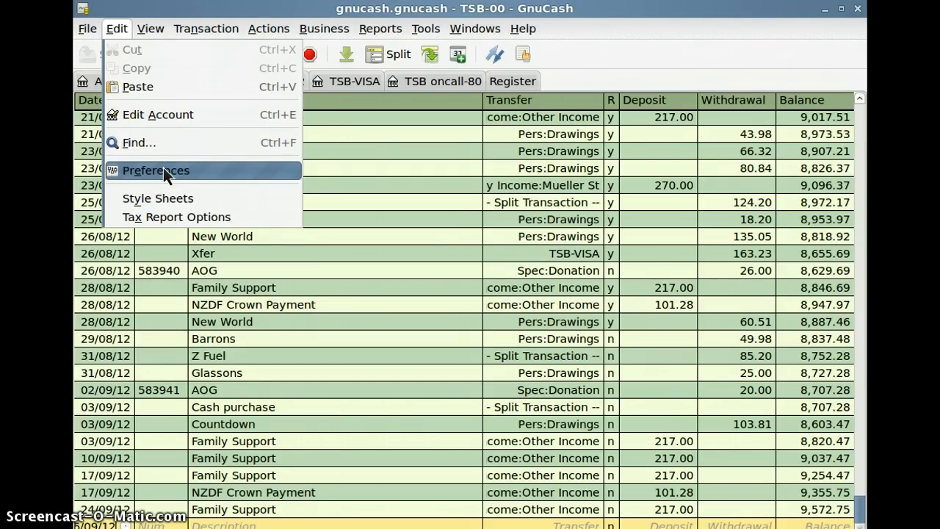
left_click(149, 30)
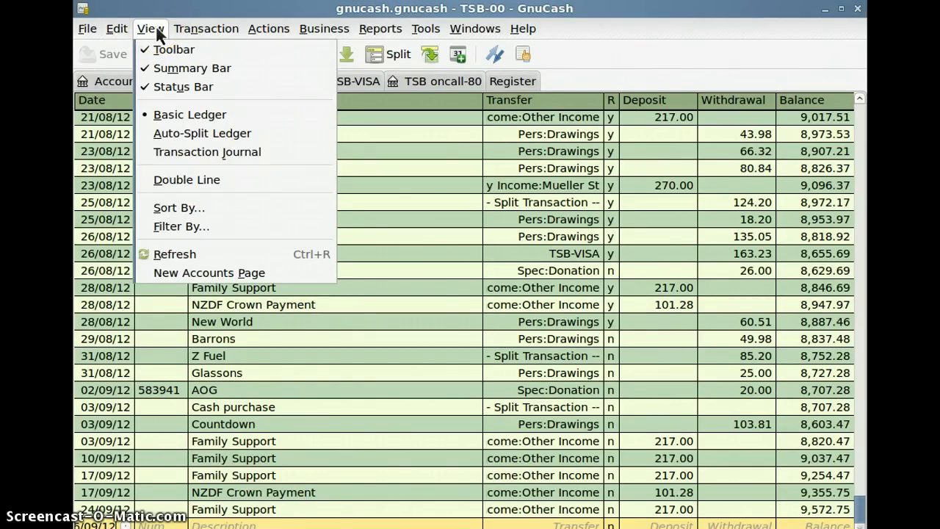
mouse_move(181, 226)
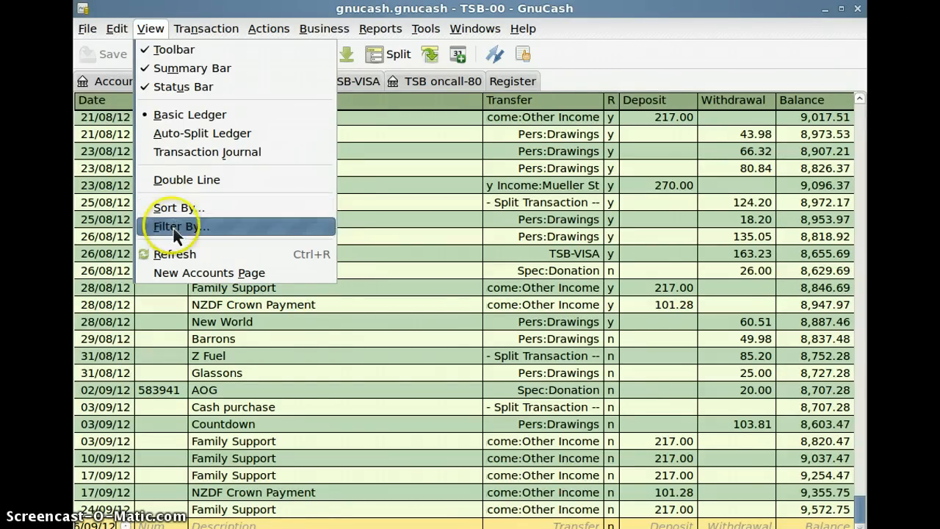
- Leave the TSB-00 register's Filter By settings showing all dates by cancelling the dialog
left_click(179, 226)
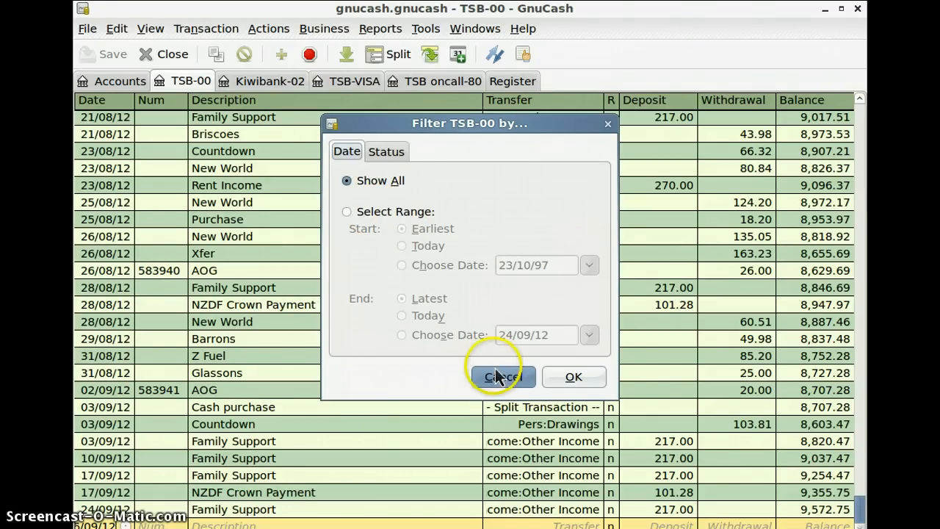
left_click(503, 376)
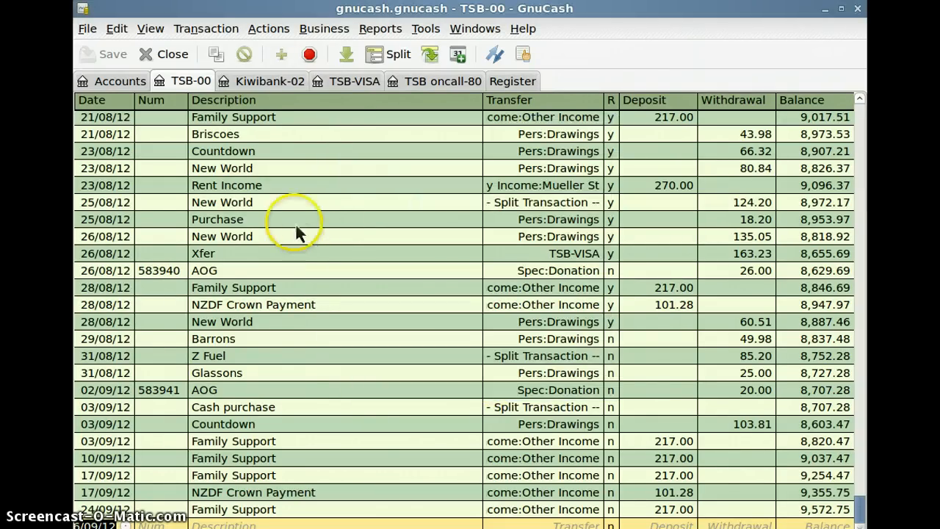
mouse_move(360, 156)
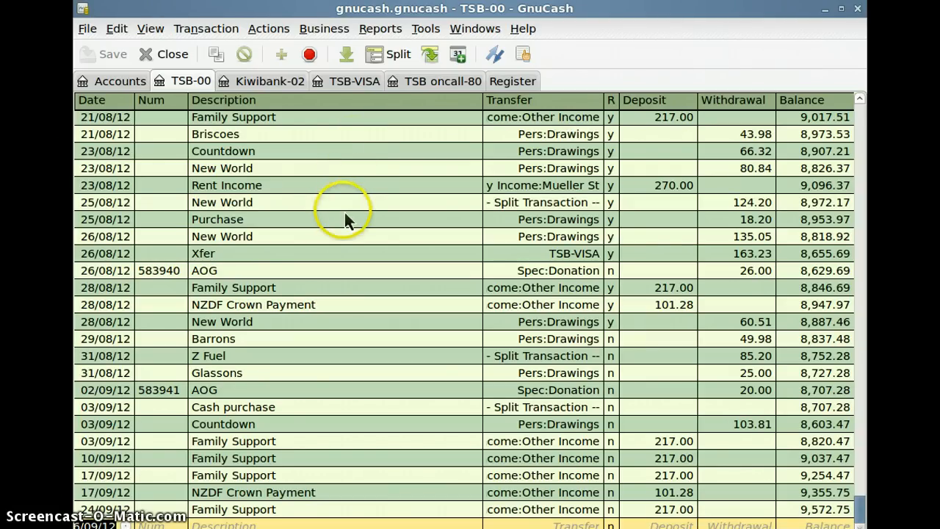
mouse_move(351, 233)
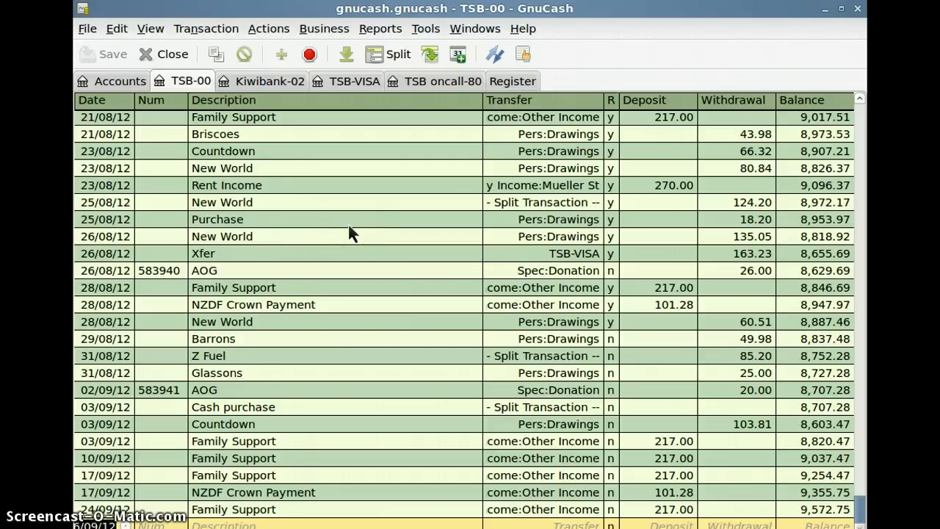
mouse_move(470, 44)
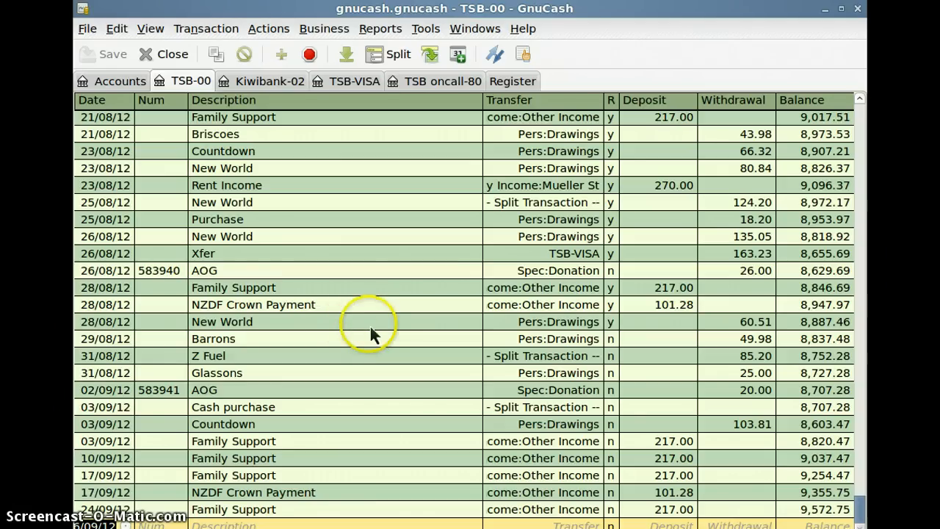
mouse_move(364, 361)
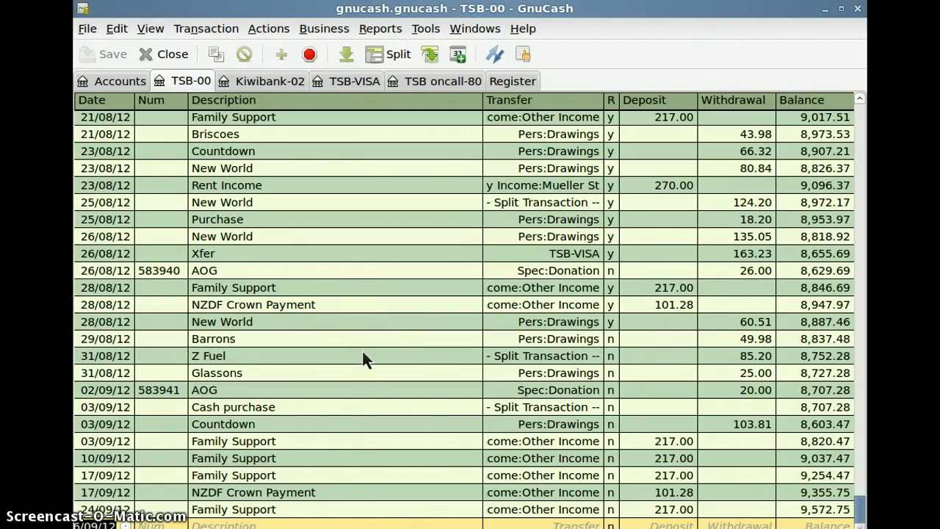
mouse_move(364, 408)
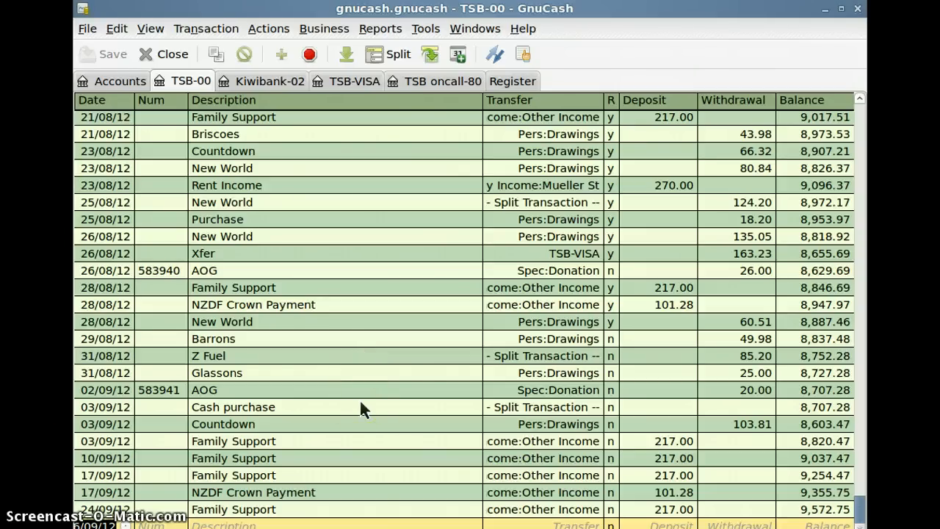
mouse_move(412, 395)
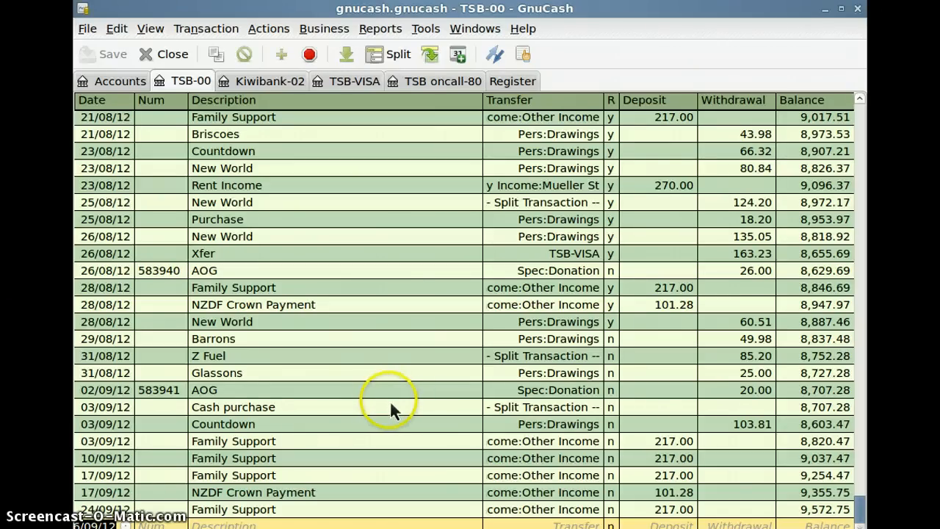
mouse_move(305, 403)
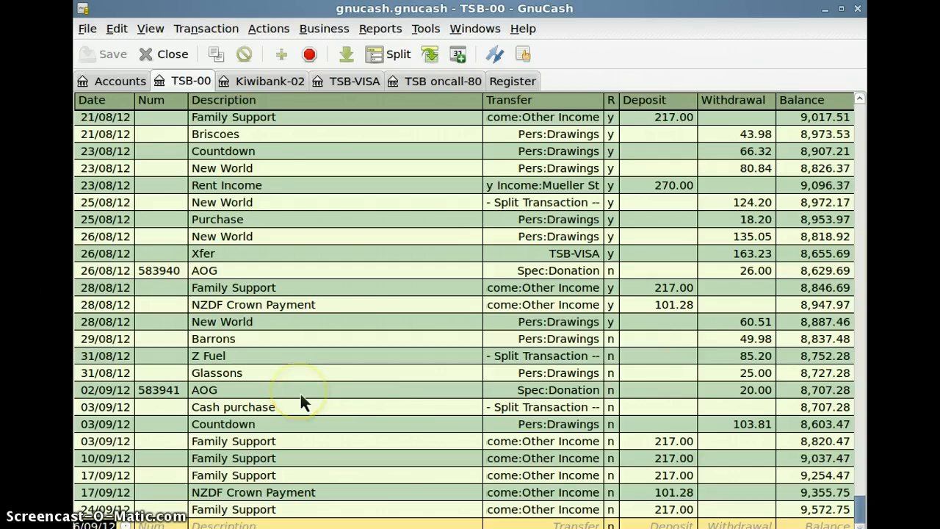
mouse_move(356, 374)
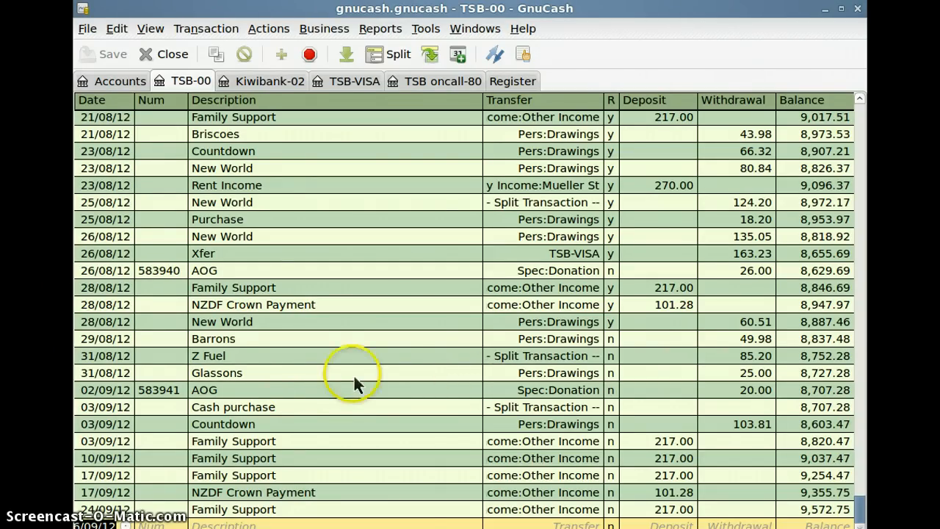
mouse_move(321, 304)
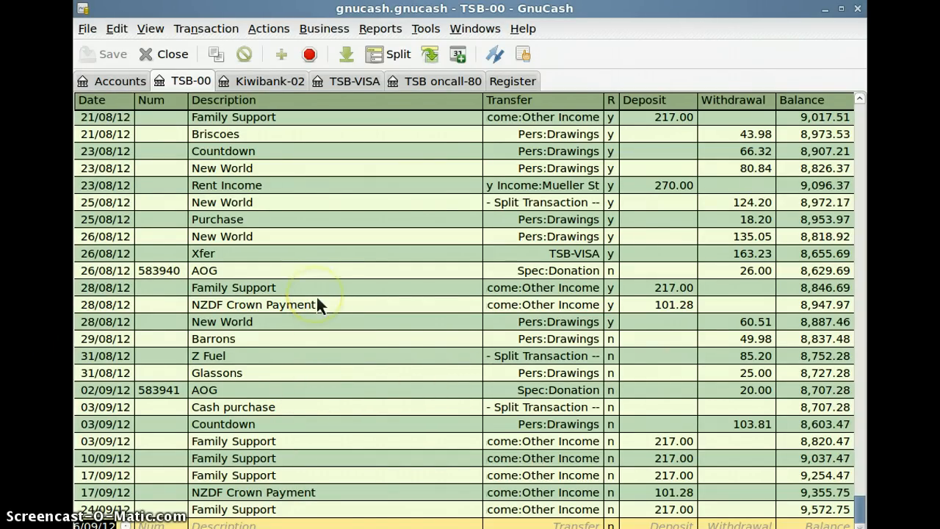
mouse_move(285, 364)
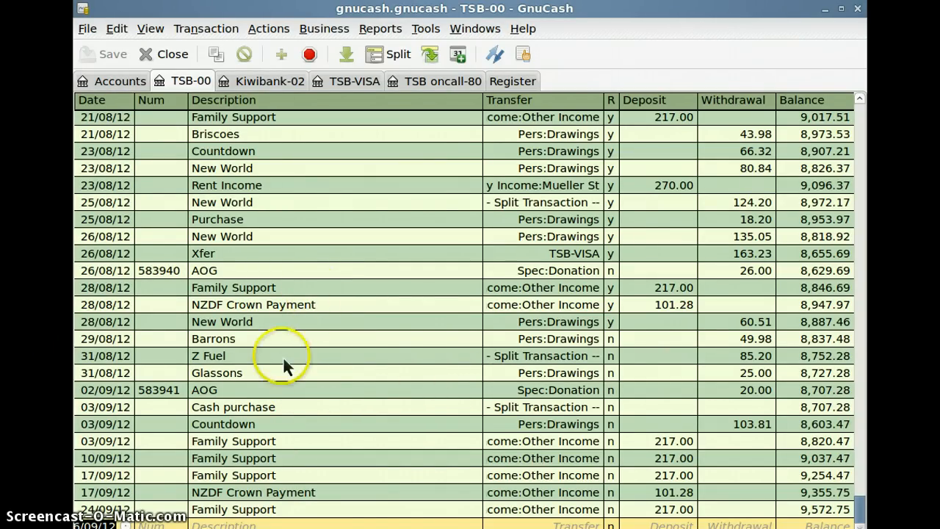
mouse_move(482, 302)
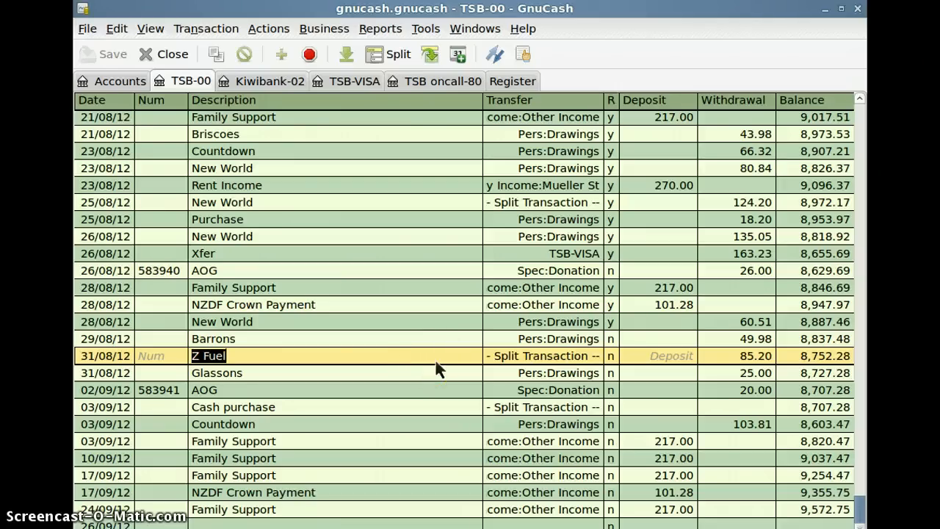
mouse_move(433, 370)
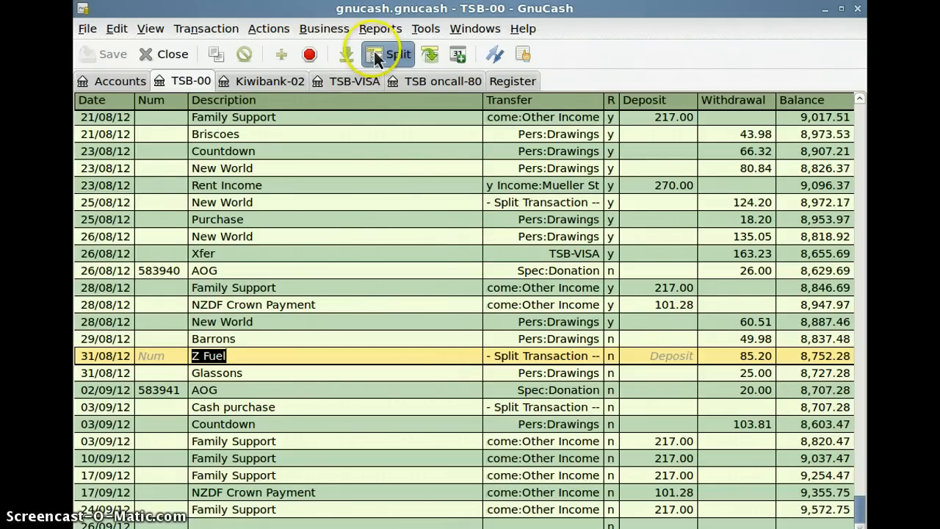
mouse_move(388, 53)
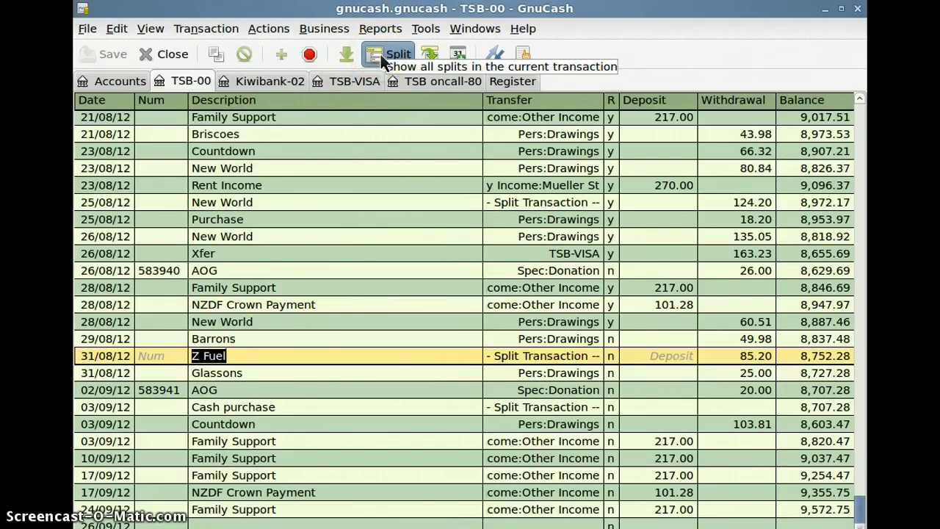
left_click(387, 53)
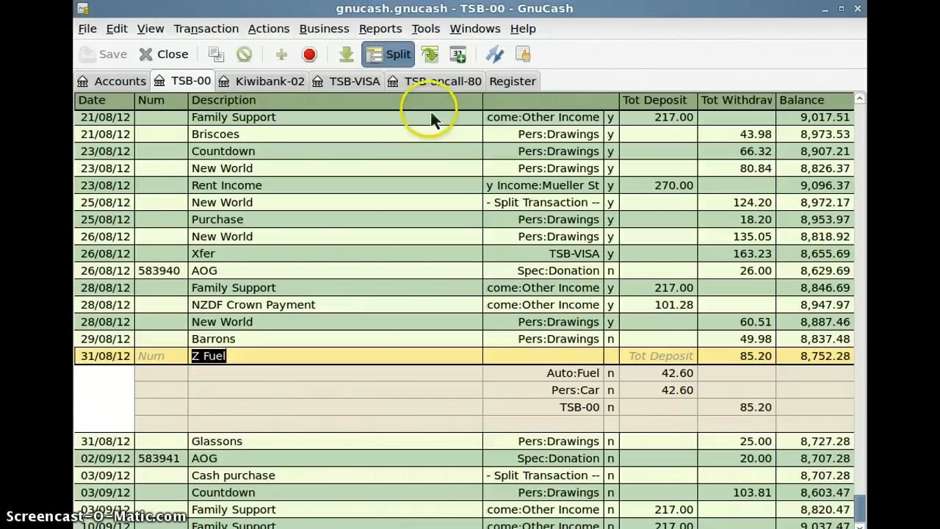
left_click(388, 53)
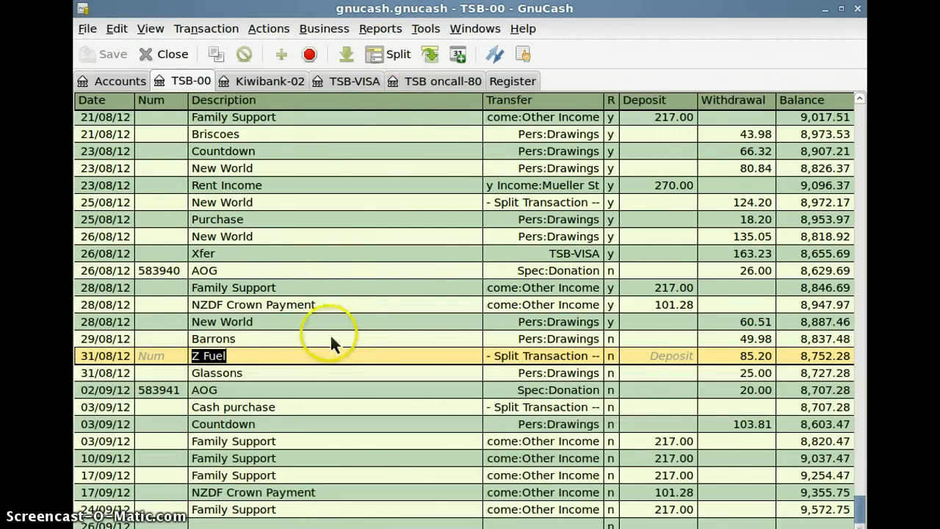
mouse_move(339, 365)
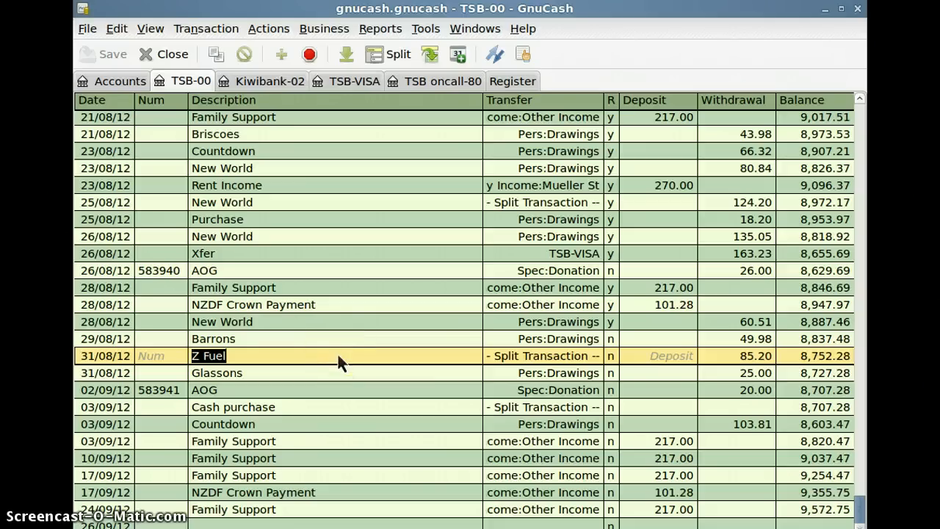
mouse_move(340, 368)
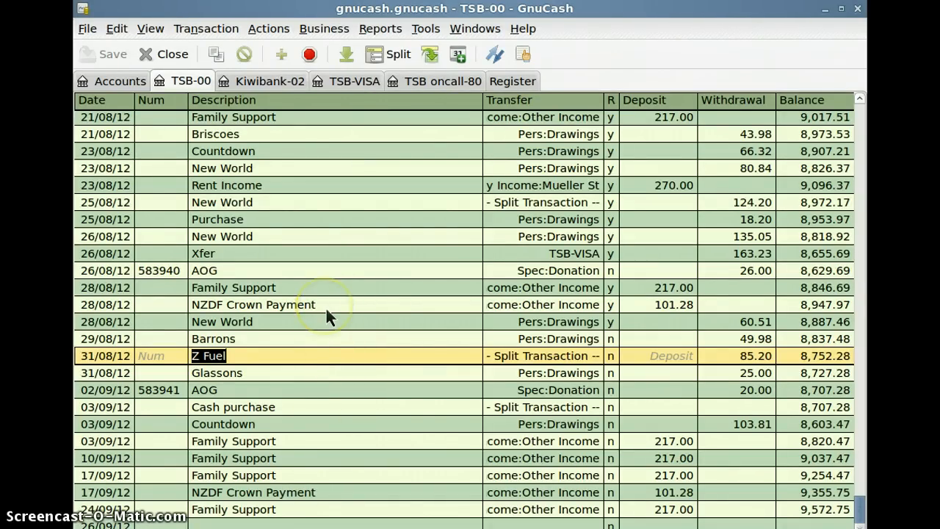
mouse_move(297, 369)
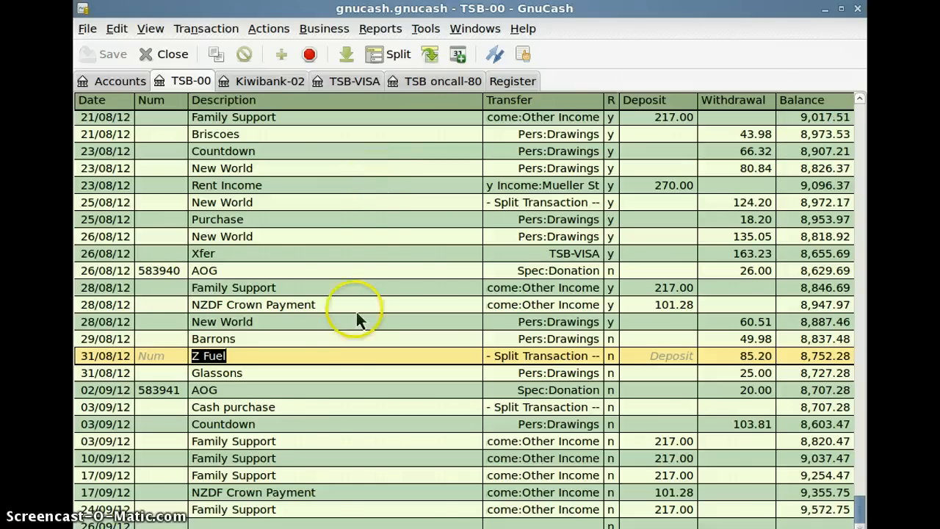
mouse_move(585, 404)
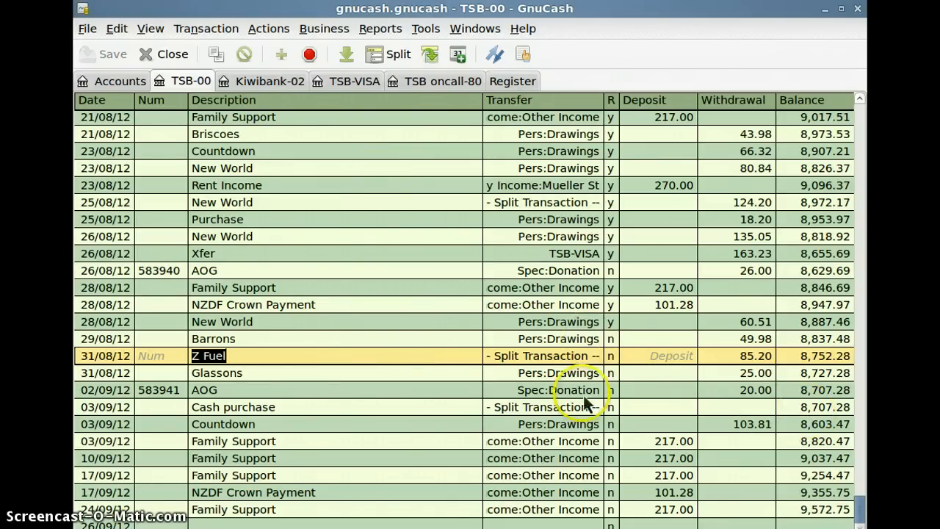
mouse_move(429, 374)
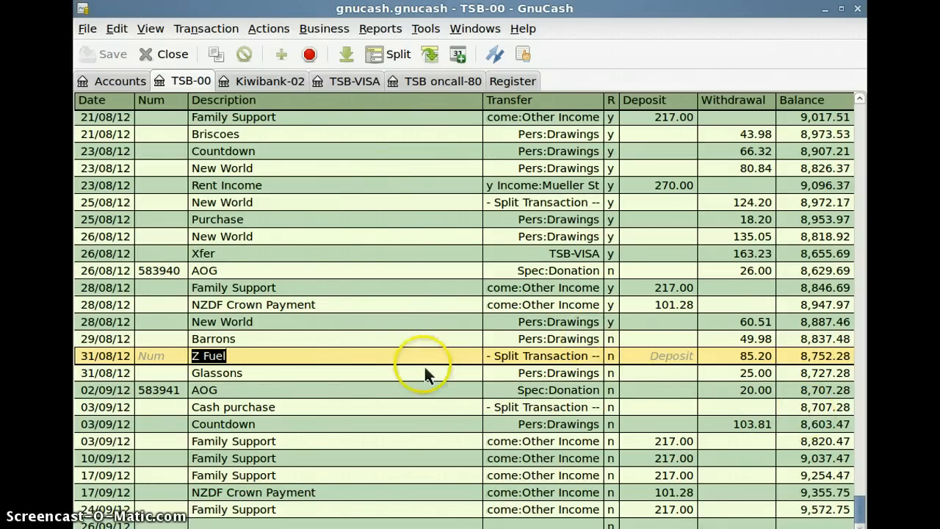
mouse_move(587, 427)
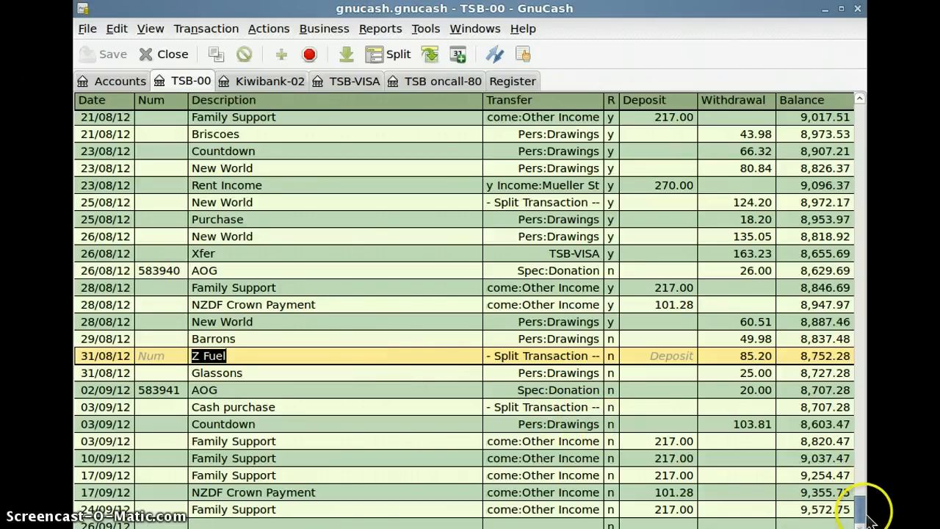
mouse_move(257, 470)
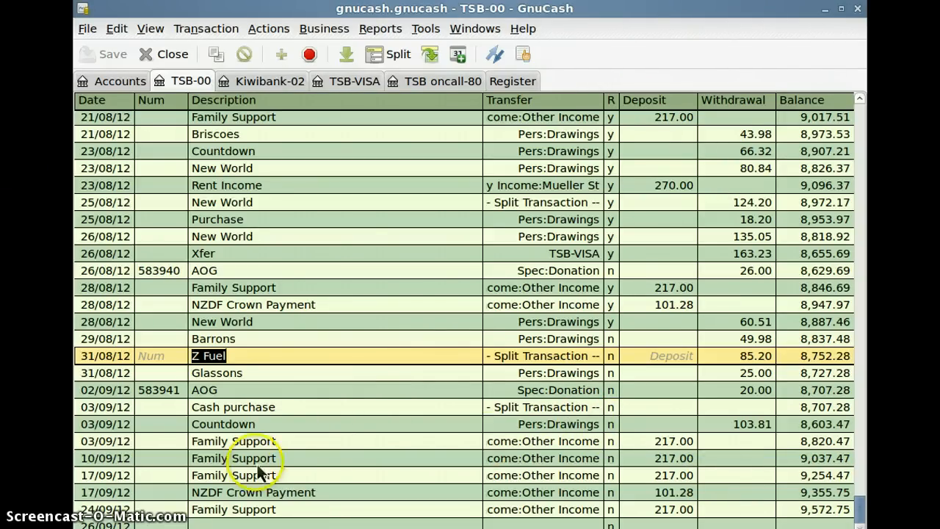
mouse_move(397, 370)
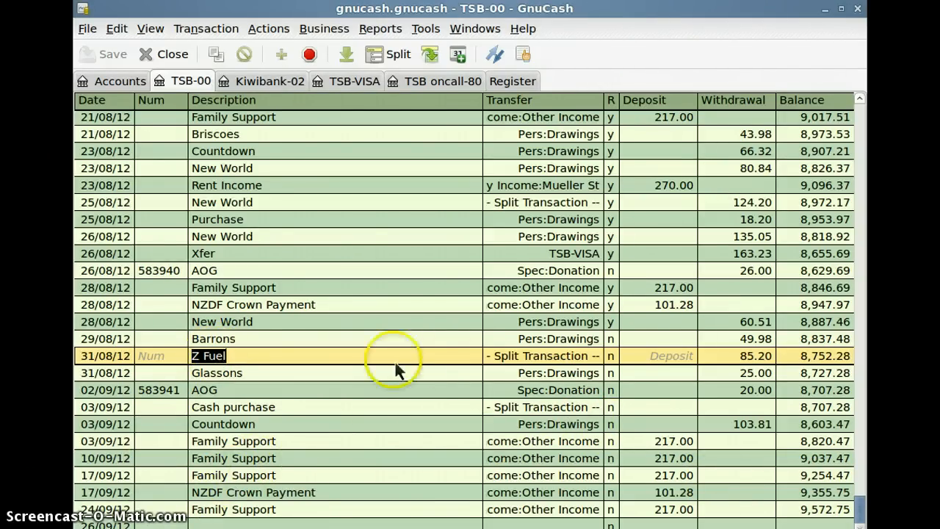
mouse_move(205, 521)
type("Z Fuel")
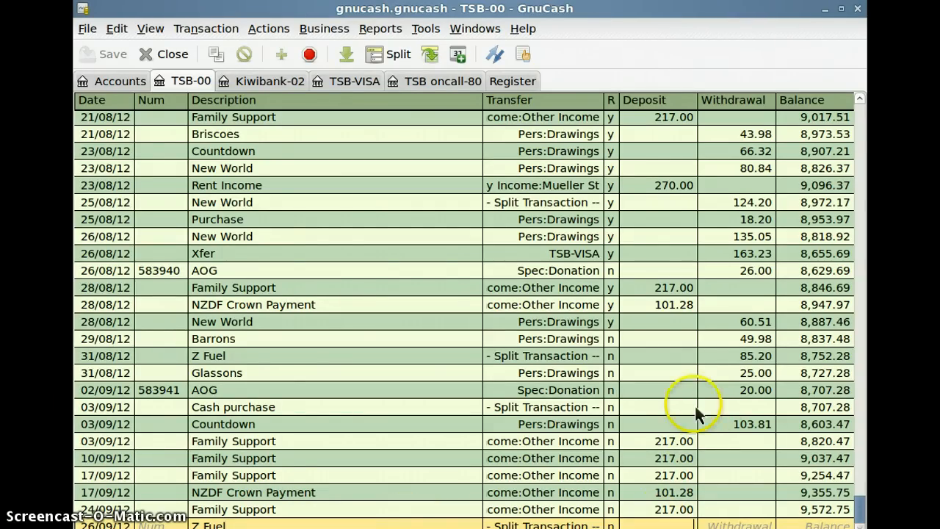
mouse_move(661, 429)
type("50")
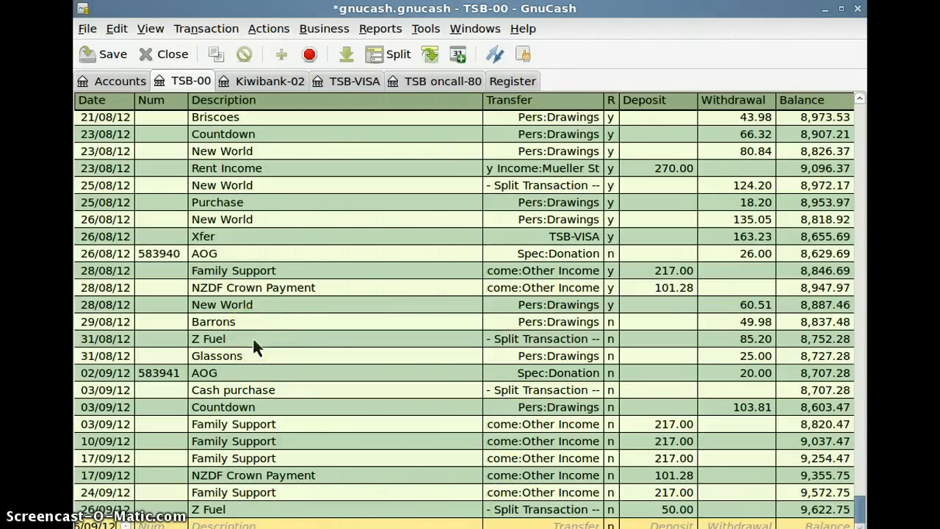
mouse_move(264, 353)
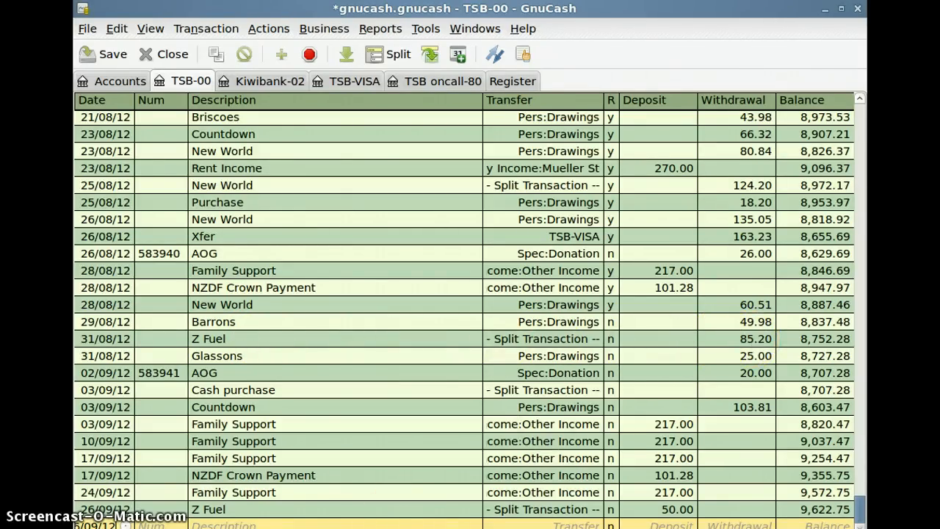
- Select the new 26/09/12 Z Fuel 50.00 transaction in the TSB-00 register
left_click(208, 508)
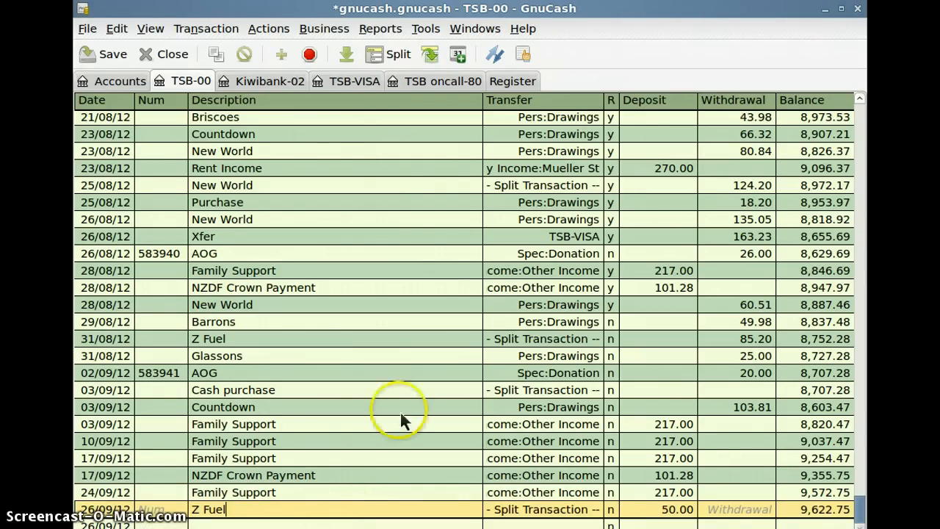
mouse_move(388, 54)
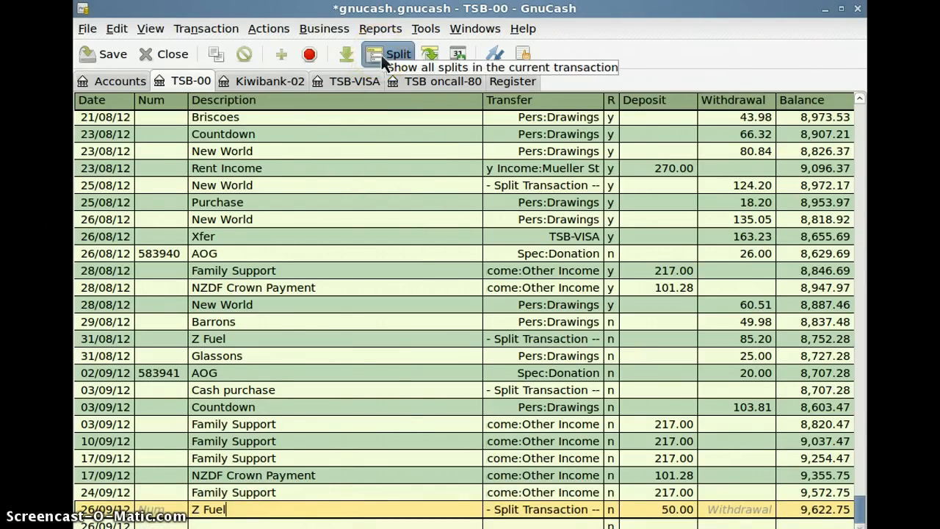
- Expand the Z Fuel transaction to show its Auto:Fuel, Pers:Car, TSB-00 and Imbalance-NZD splits
left_click(387, 53)
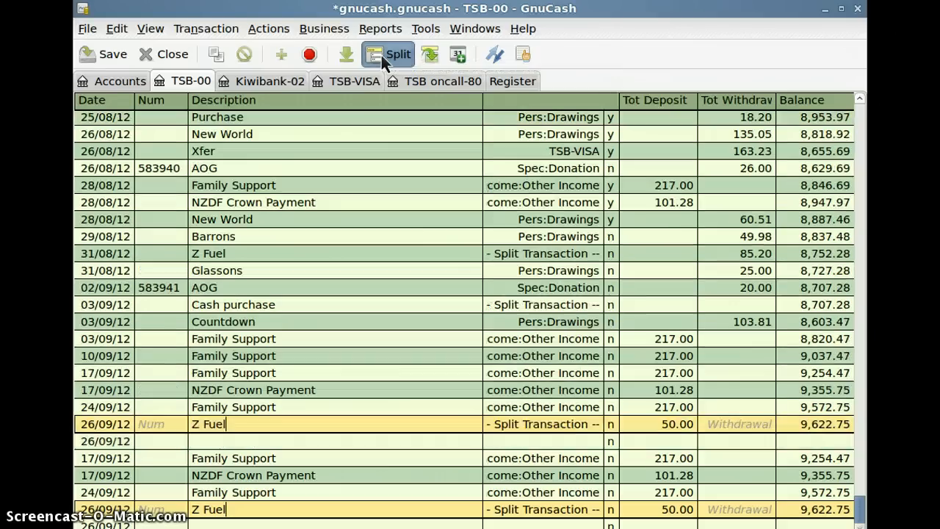
left_click(388, 53)
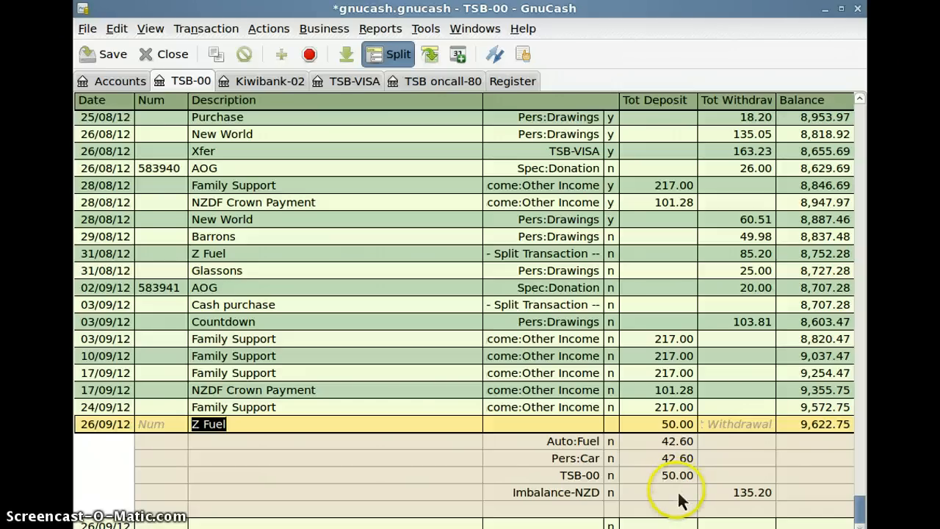
mouse_move(677, 491)
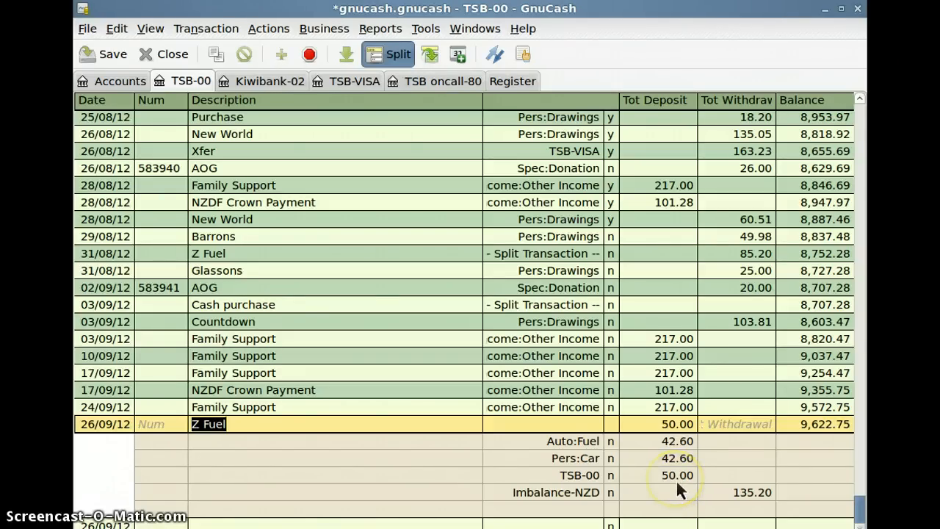
mouse_move(688, 432)
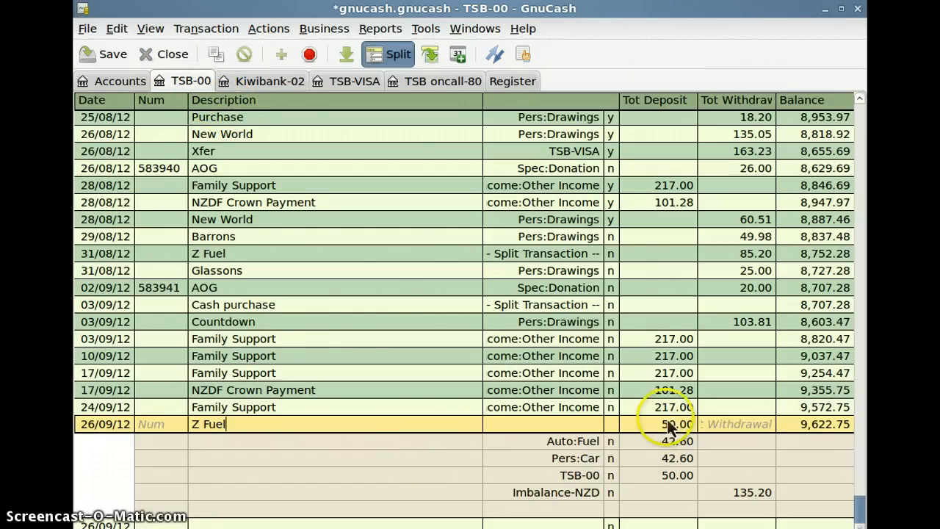
mouse_move(716, 429)
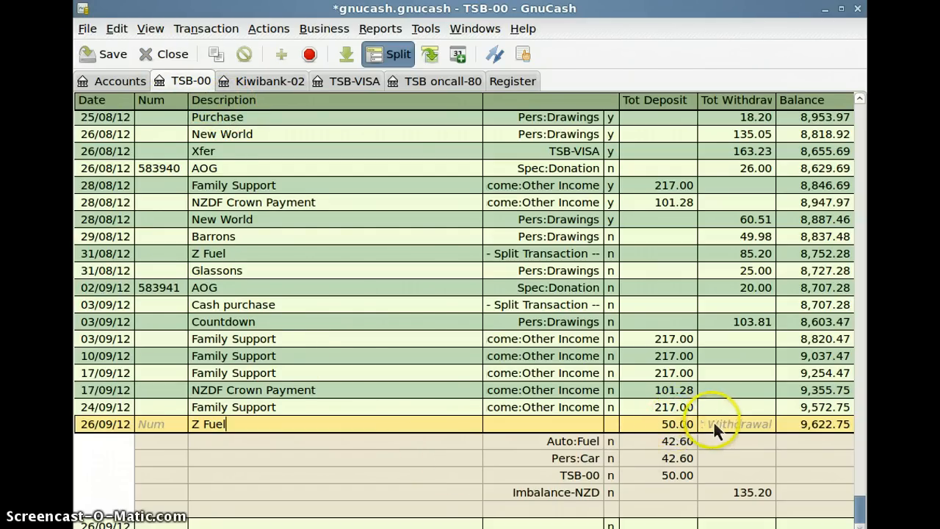
mouse_move(742, 434)
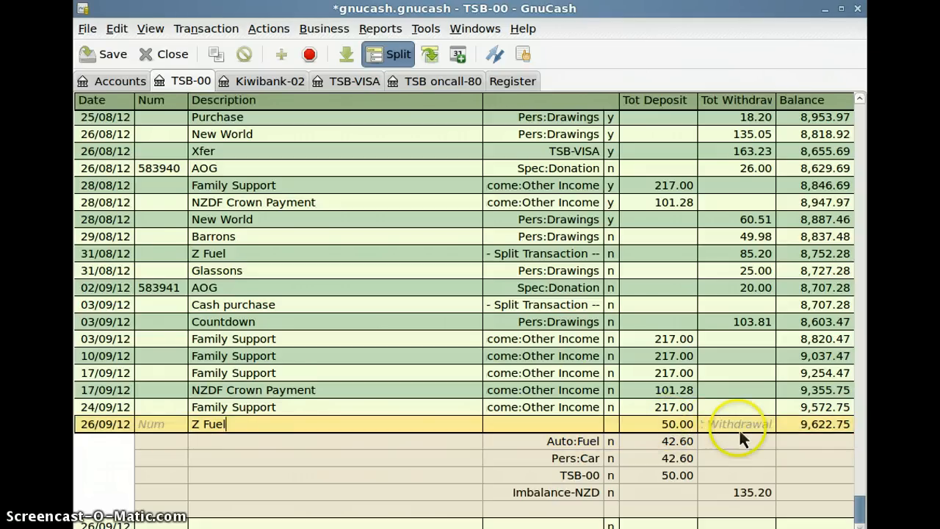
mouse_move(426, 120)
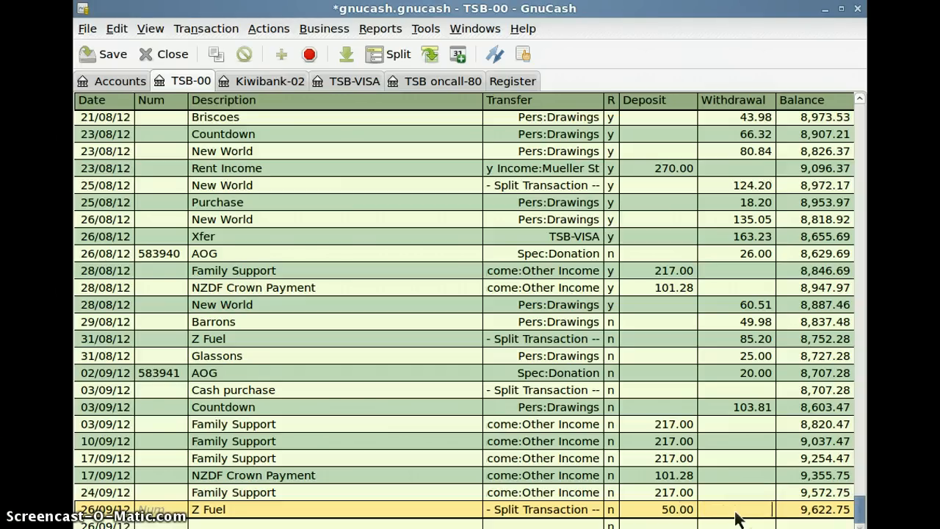
- Move the Z Fuel 50.00 from Deposit to Withdrawal, bringing the balance to 9,522.75
type("50")
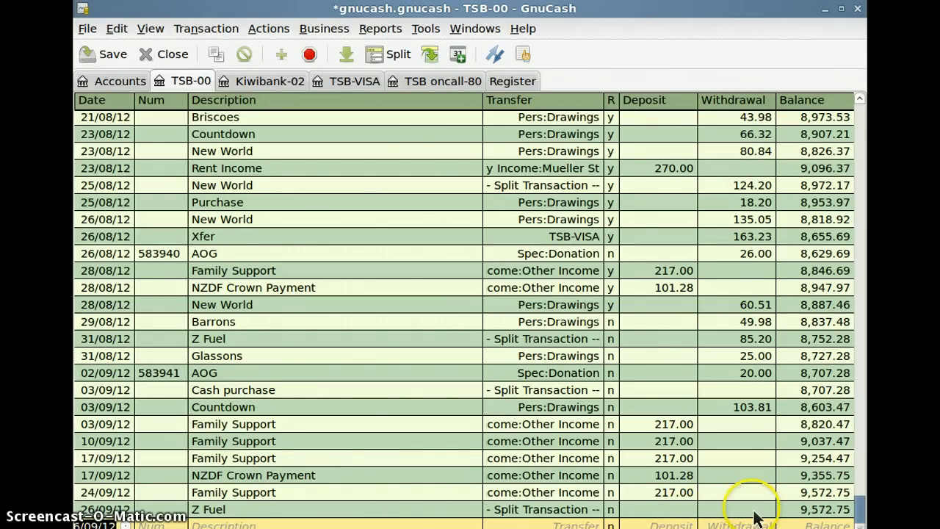
left_click(734, 508)
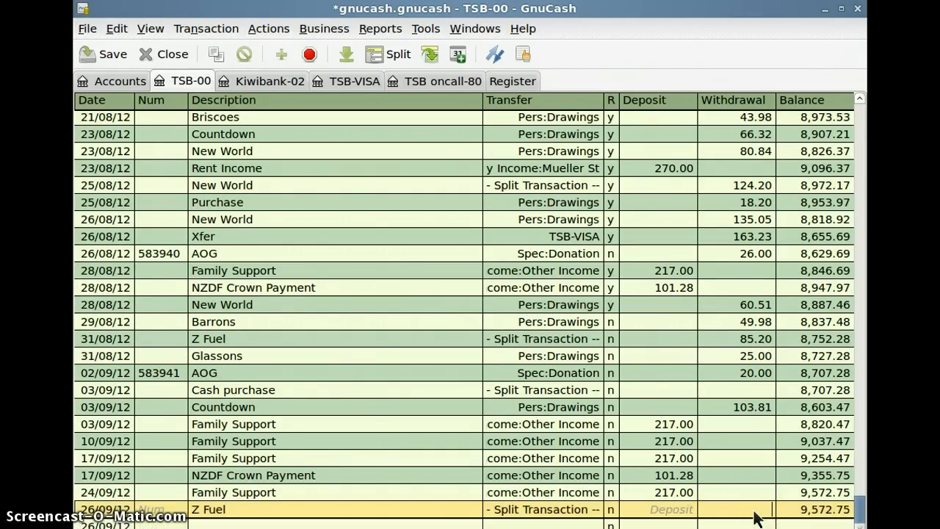
type("50.00")
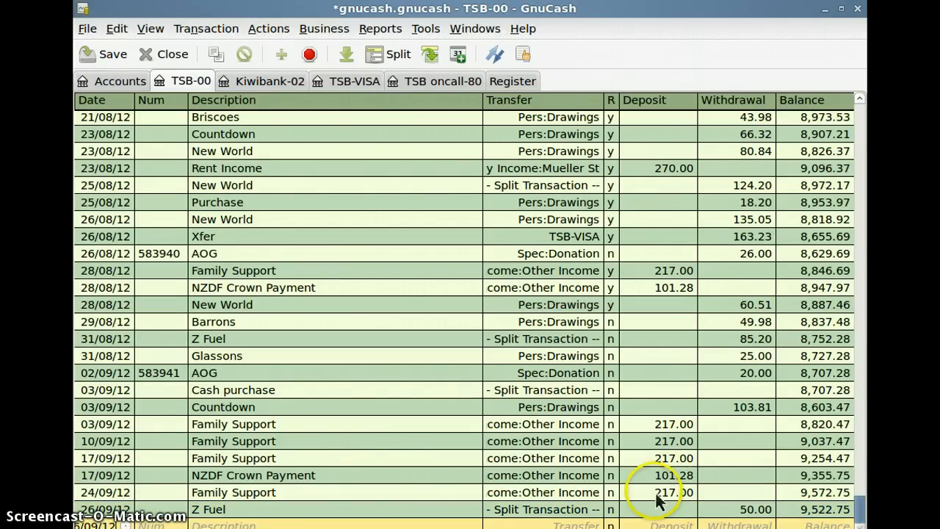
mouse_move(396, 520)
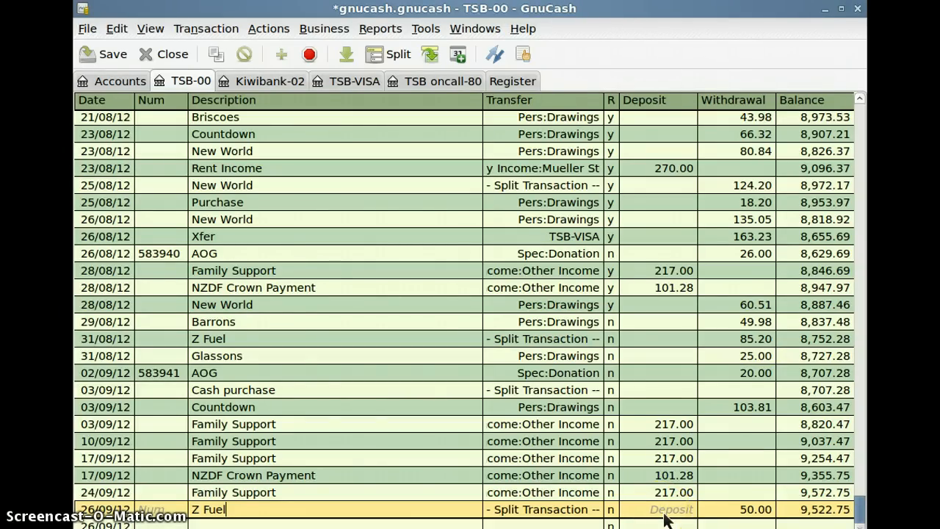
mouse_move(756, 522)
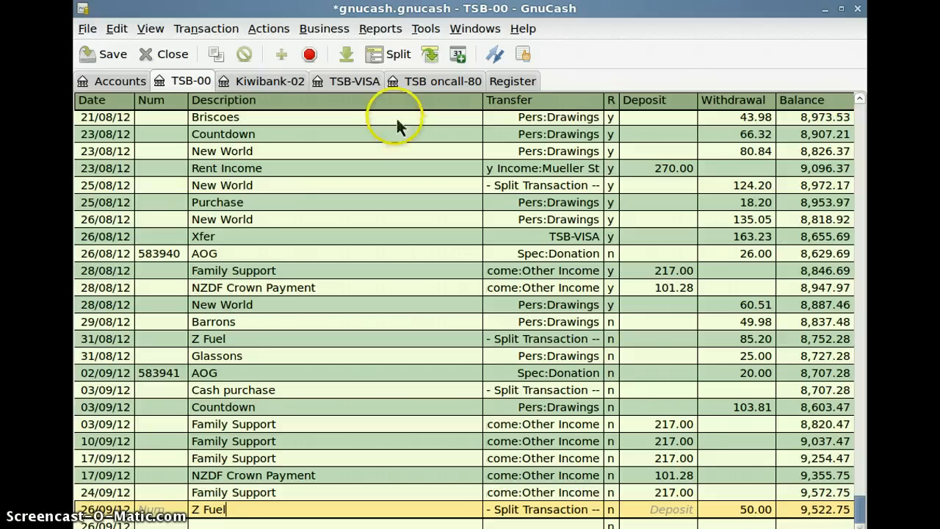
left_click(388, 53)
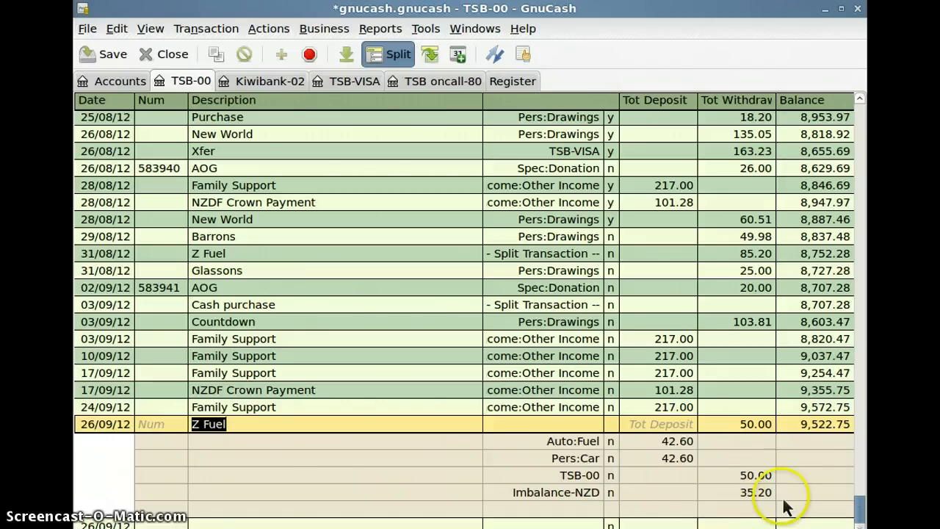
mouse_move(764, 506)
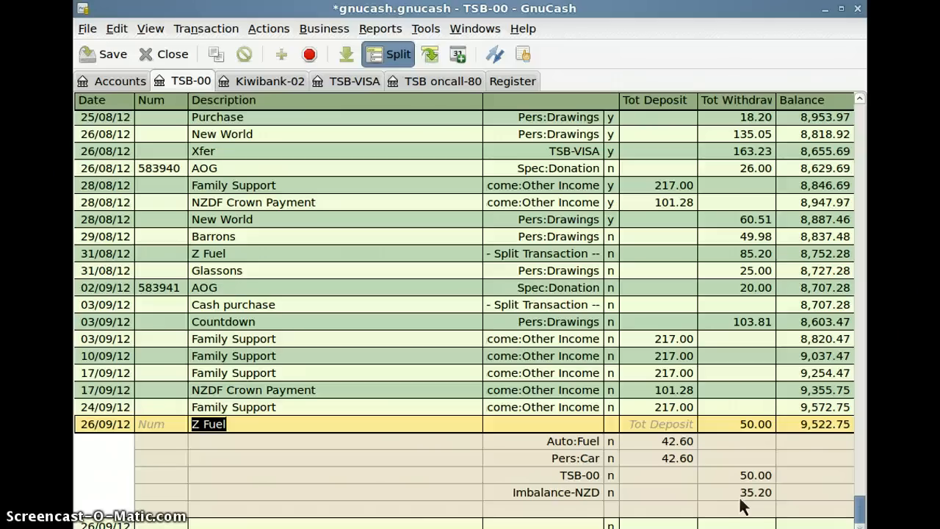
mouse_move(654, 506)
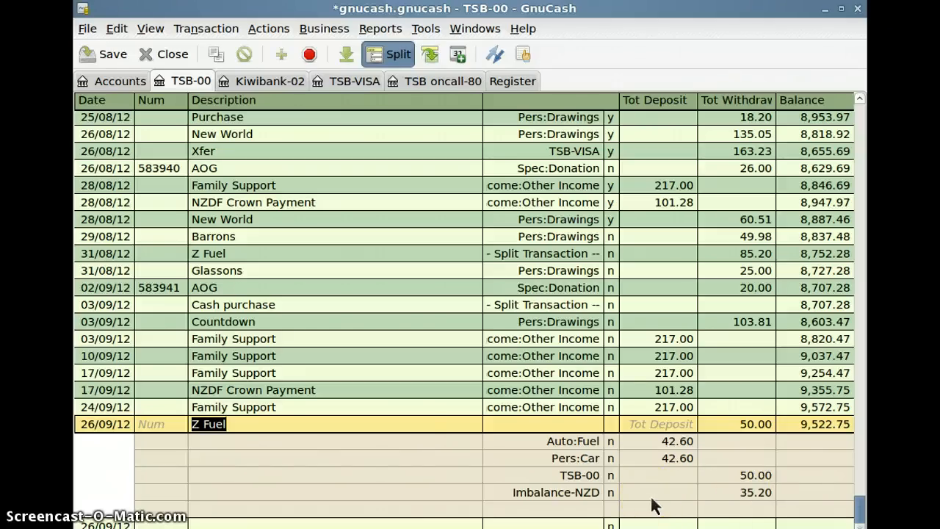
mouse_move(443, 441)
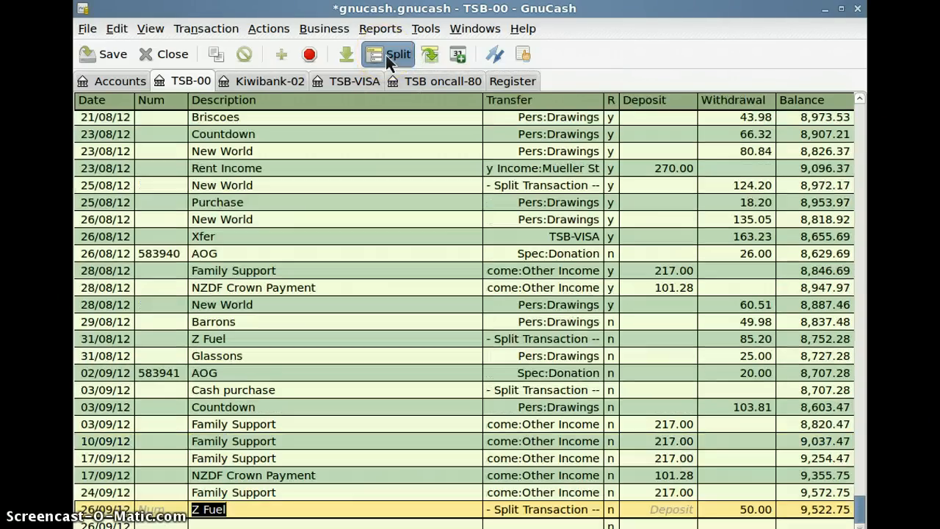
mouse_move(214, 53)
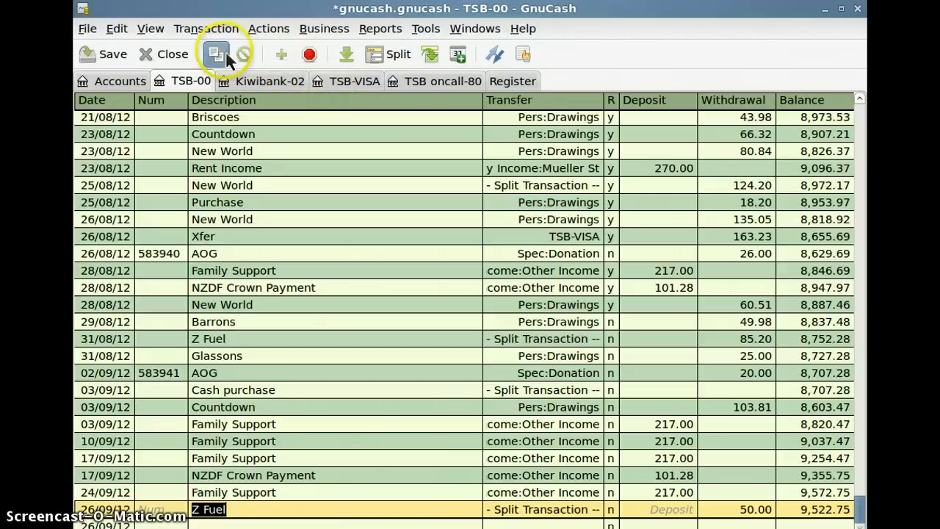
left_click(150, 27)
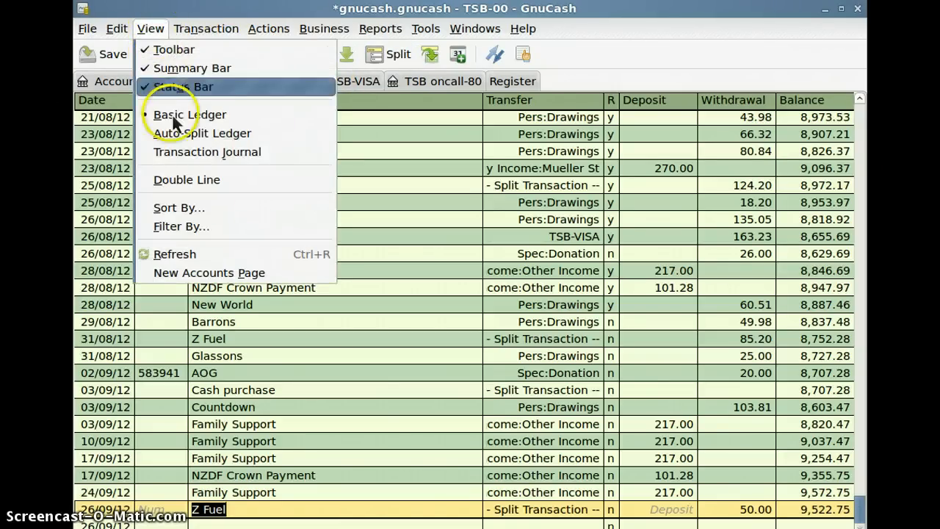
left_click(208, 132)
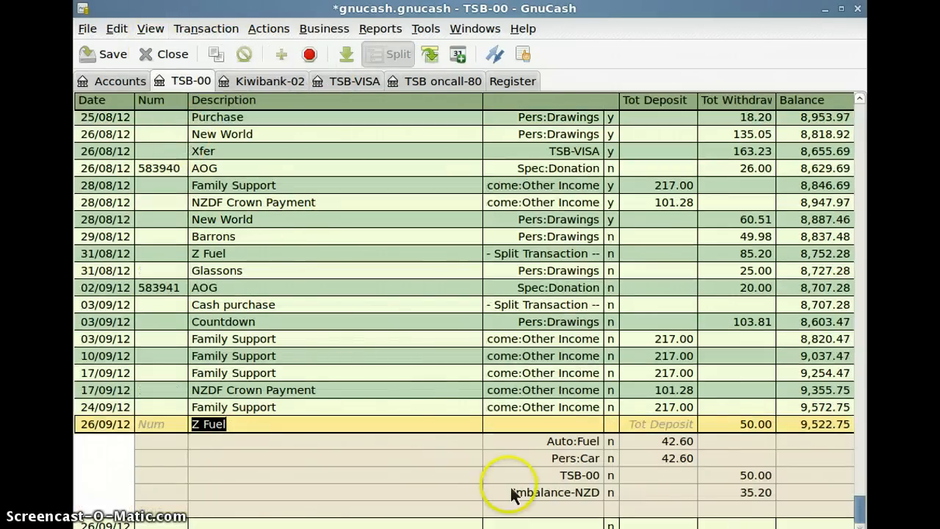
mouse_move(551, 477)
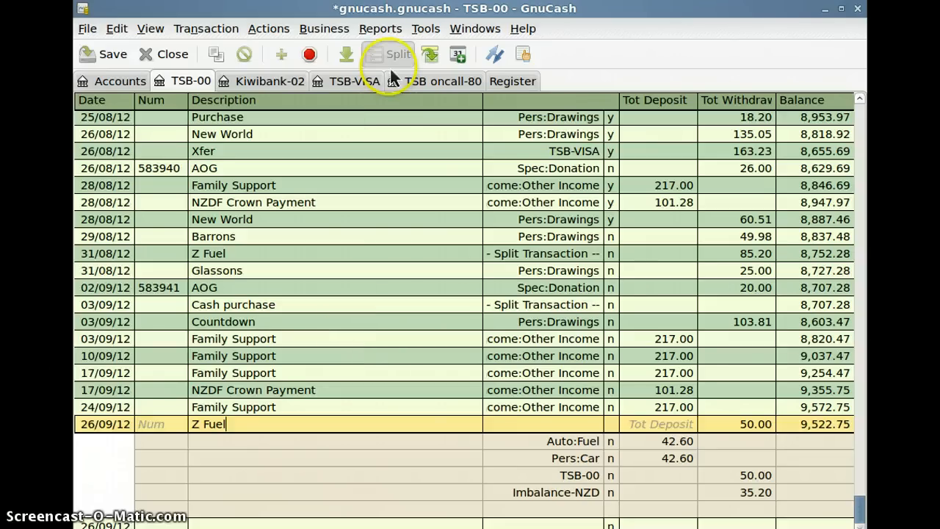
left_click(150, 28)
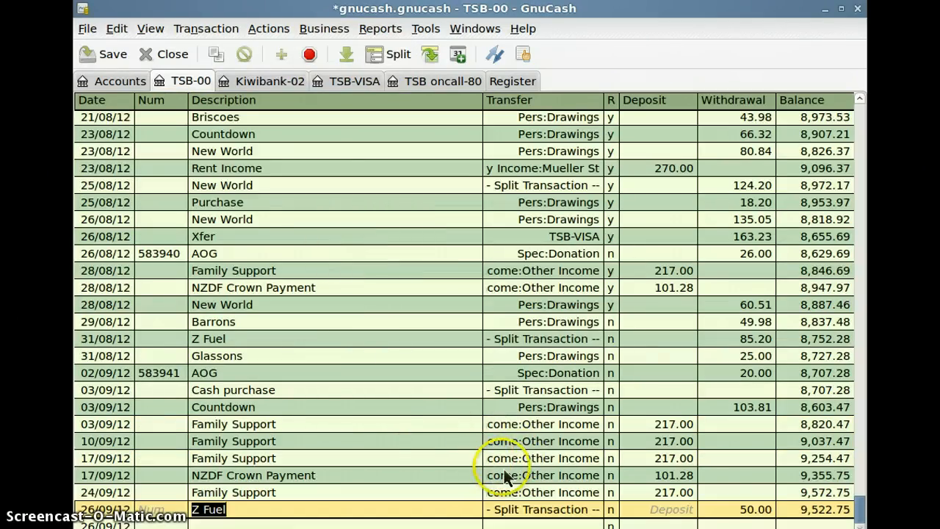
mouse_move(635, 513)
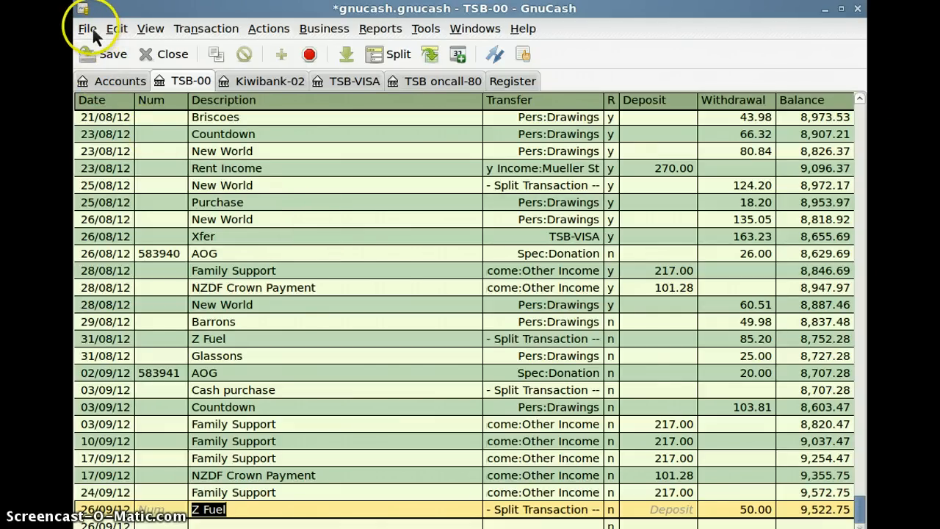
left_click(87, 28)
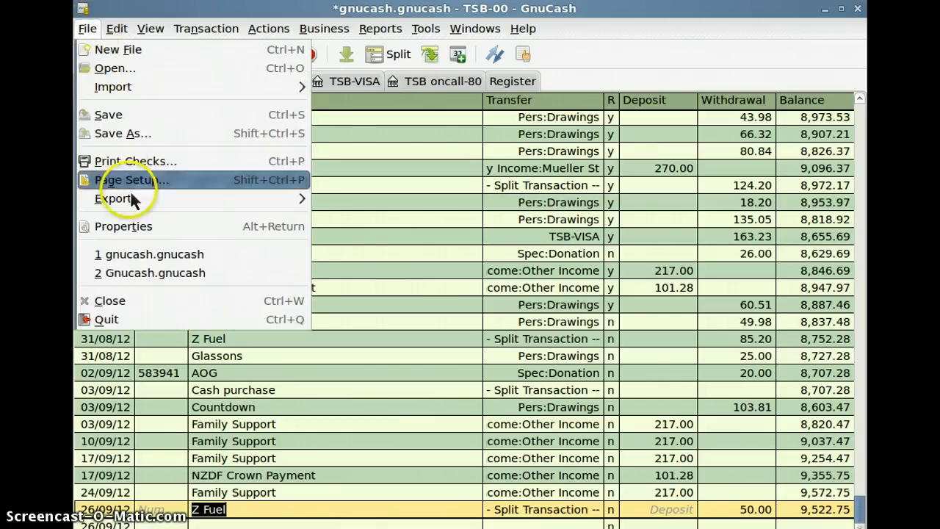
mouse_move(113, 199)
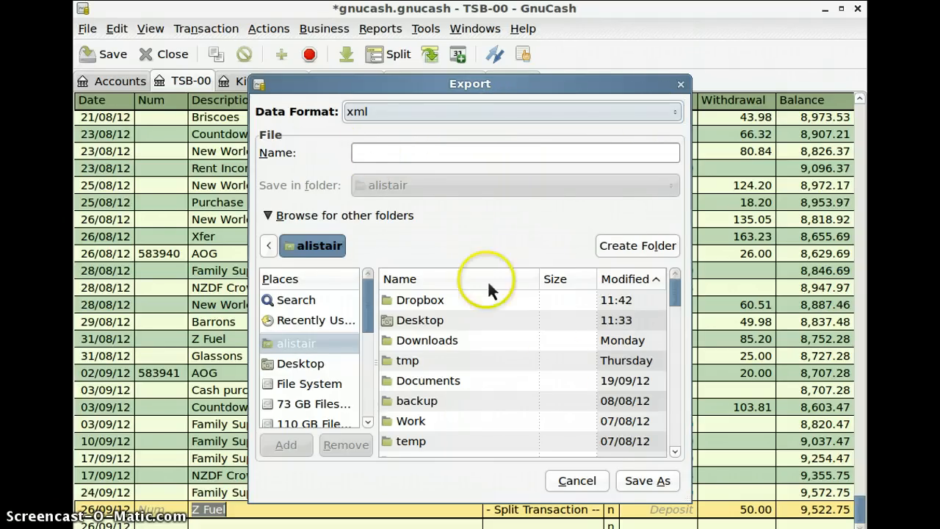
left_click(576, 480)
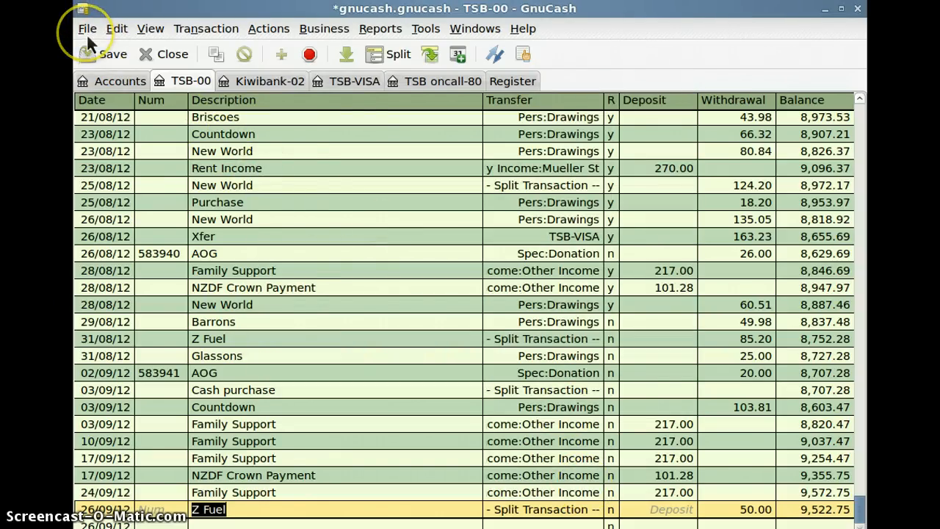
left_click(87, 27)
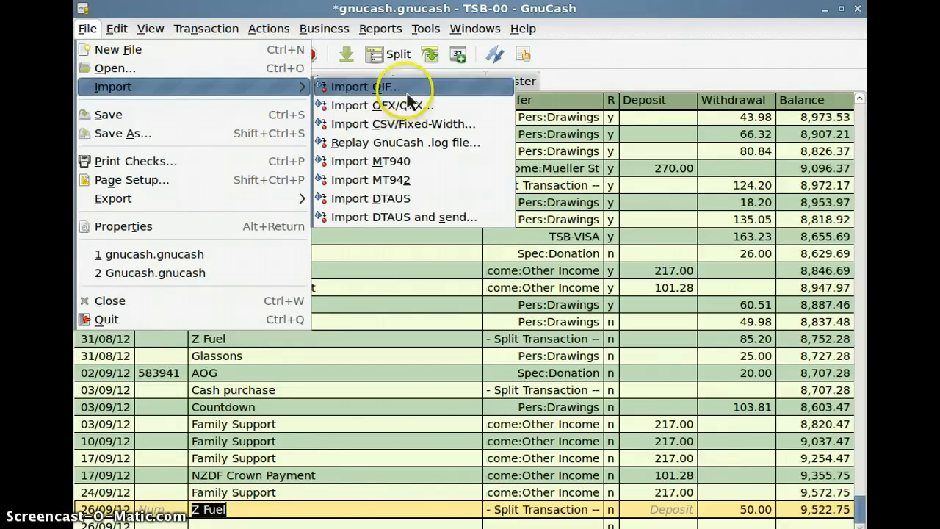
mouse_move(409, 123)
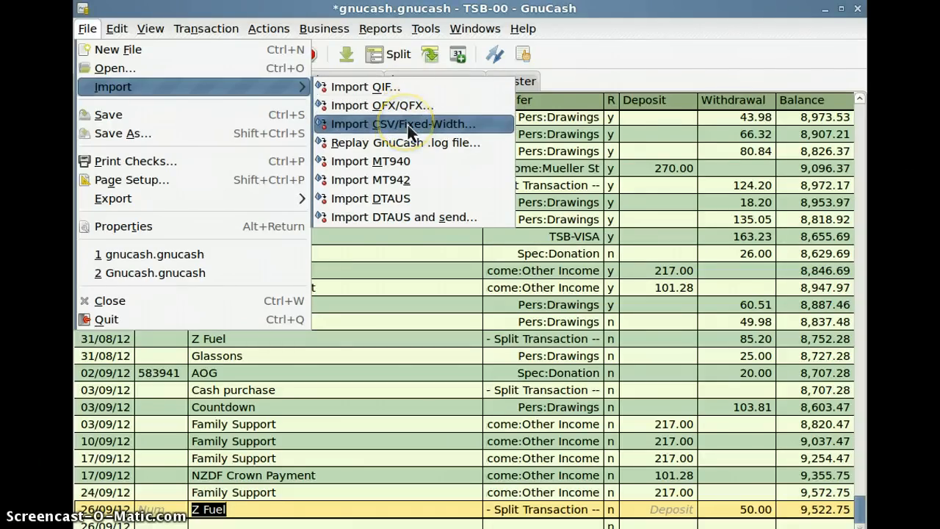
mouse_move(423, 136)
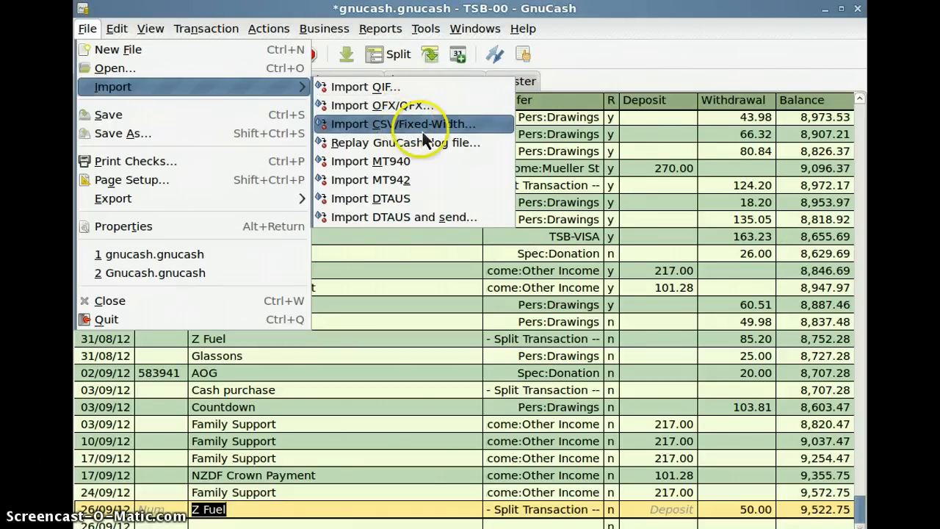
mouse_move(413, 143)
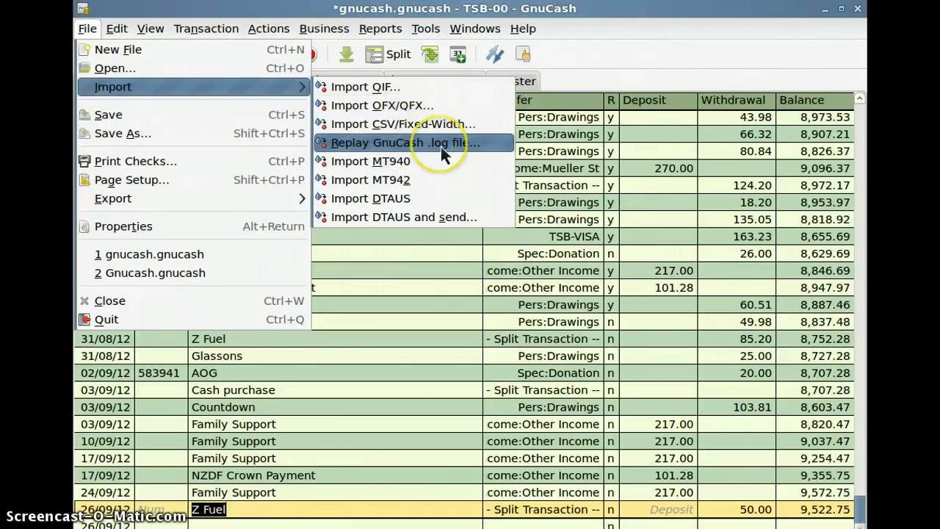
mouse_move(641, 16)
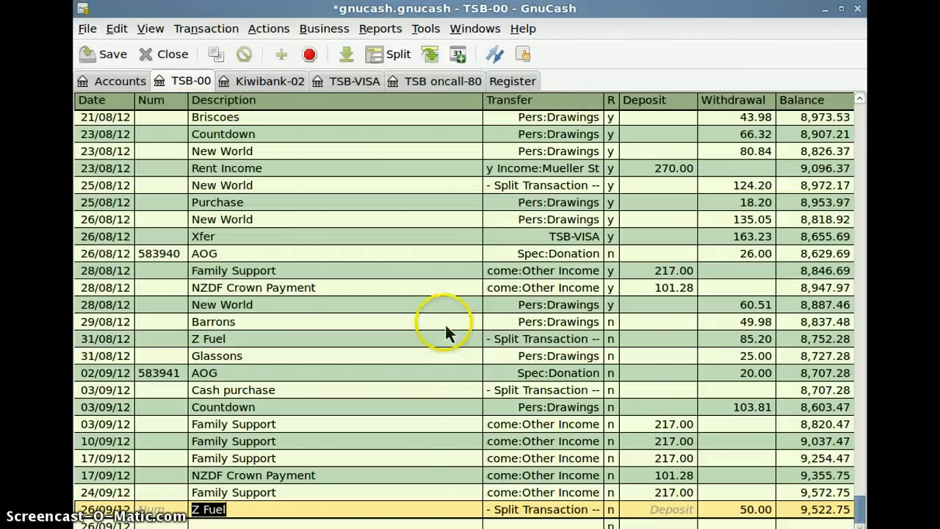
mouse_move(467, 473)
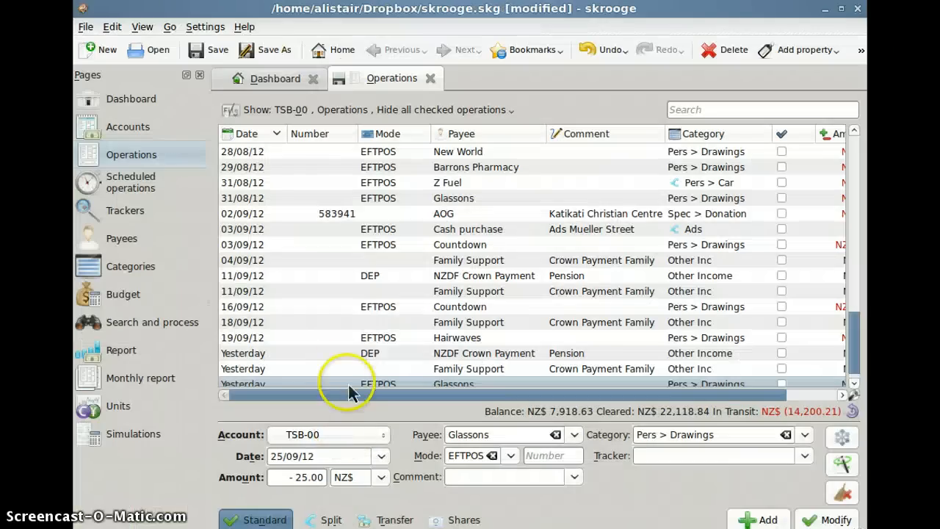
mouse_move(400, 307)
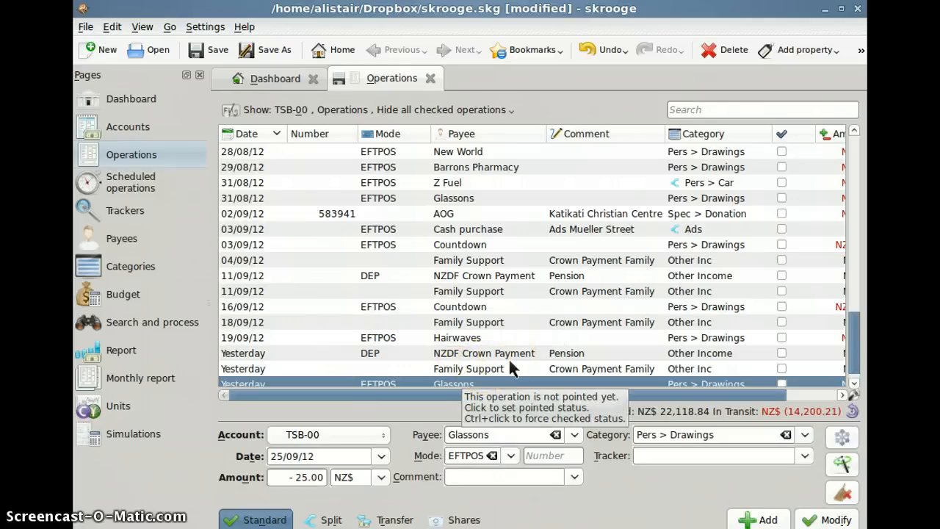
mouse_move(526, 367)
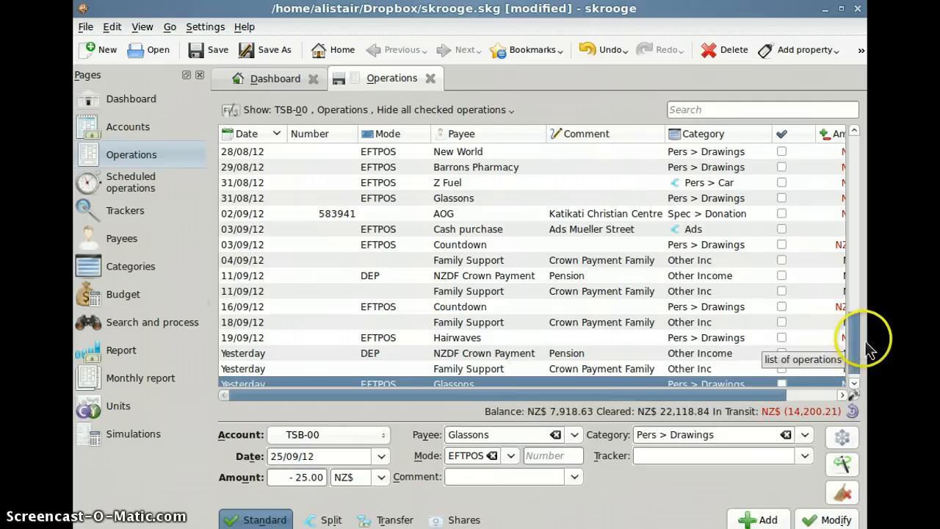
mouse_move(428, 336)
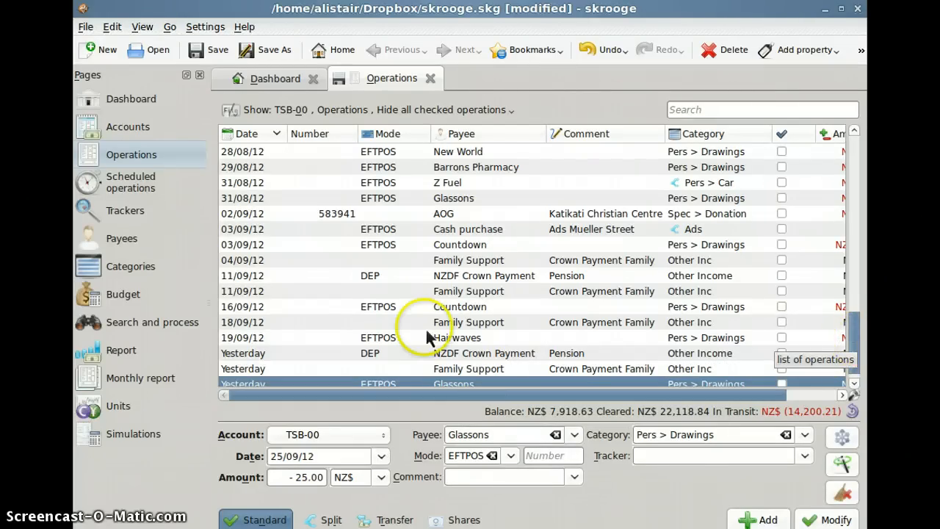
mouse_move(326, 341)
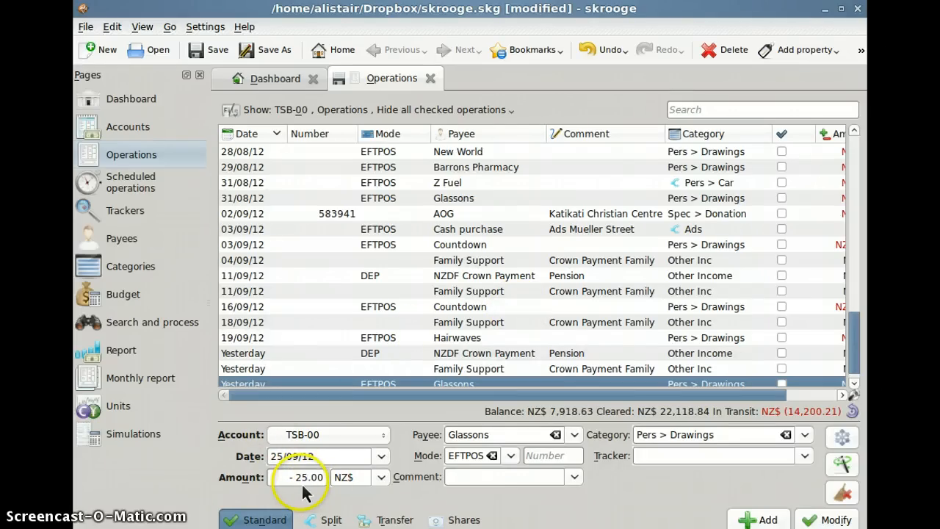
mouse_move(302, 475)
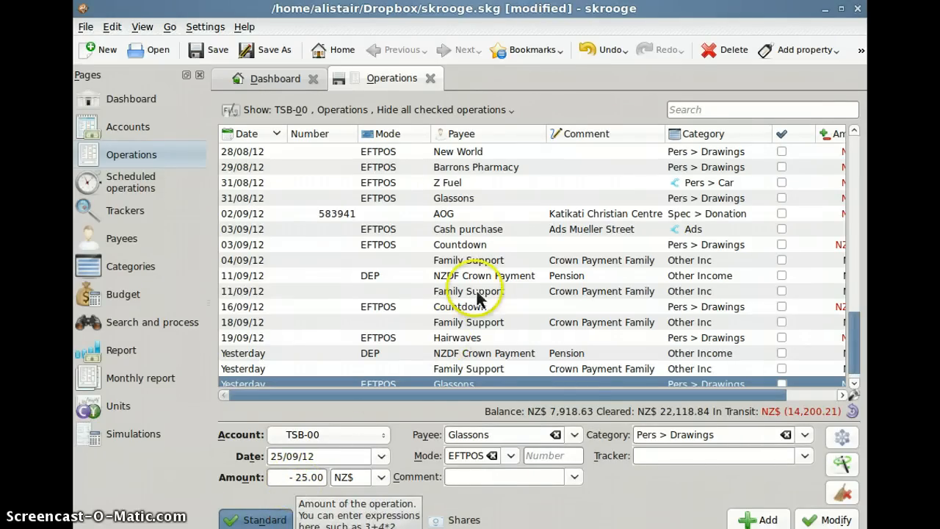
- Load the 31/08/12 Z Fuel split and set its amount to -74.96, split -37.48 each to Pers > Car and Auto > Fuel
left_click(447, 183)
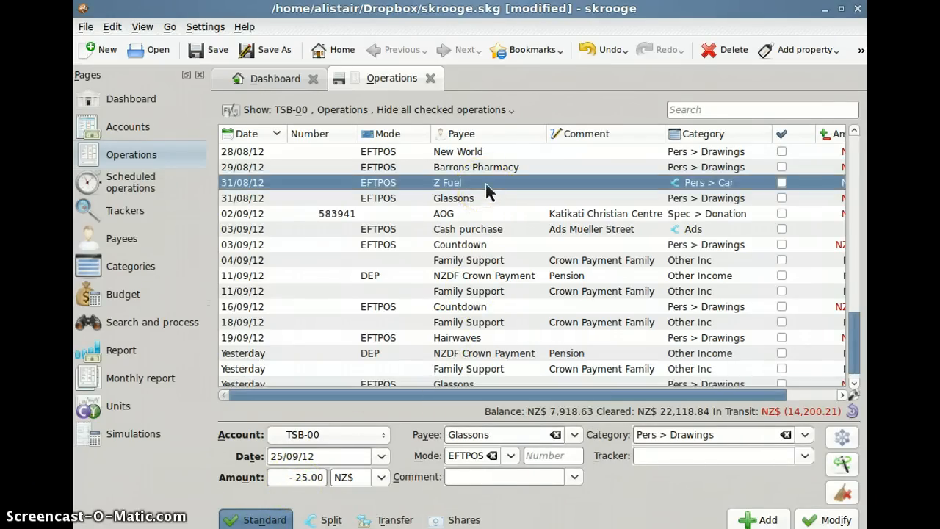
left_click(329, 520)
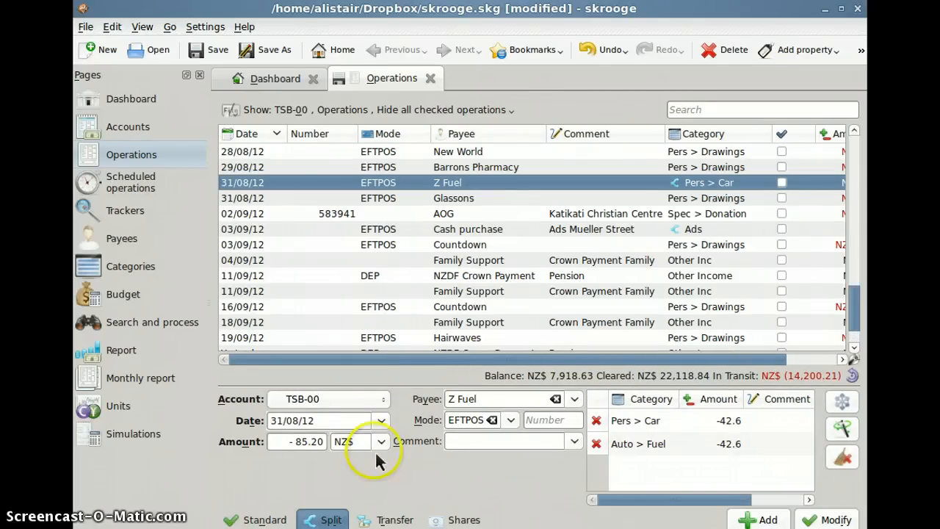
mouse_move(332, 455)
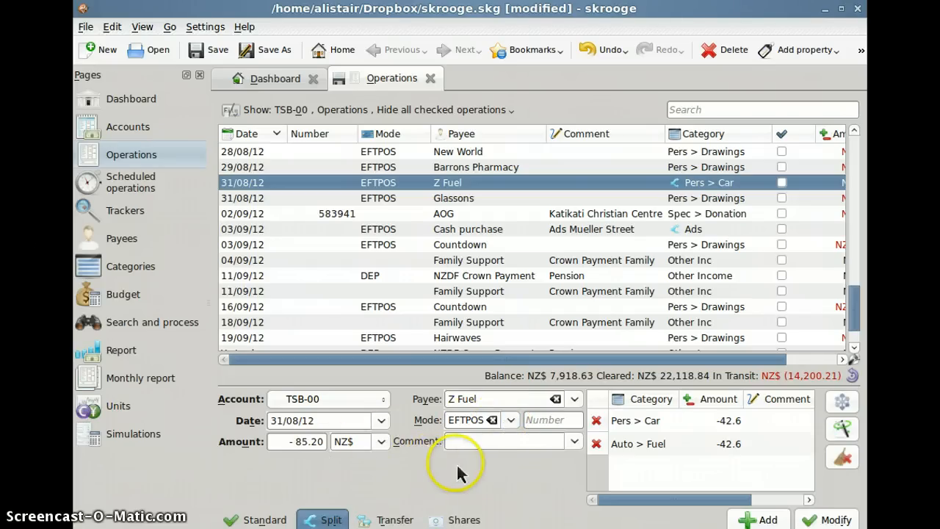
mouse_move(440, 485)
type("- 6")
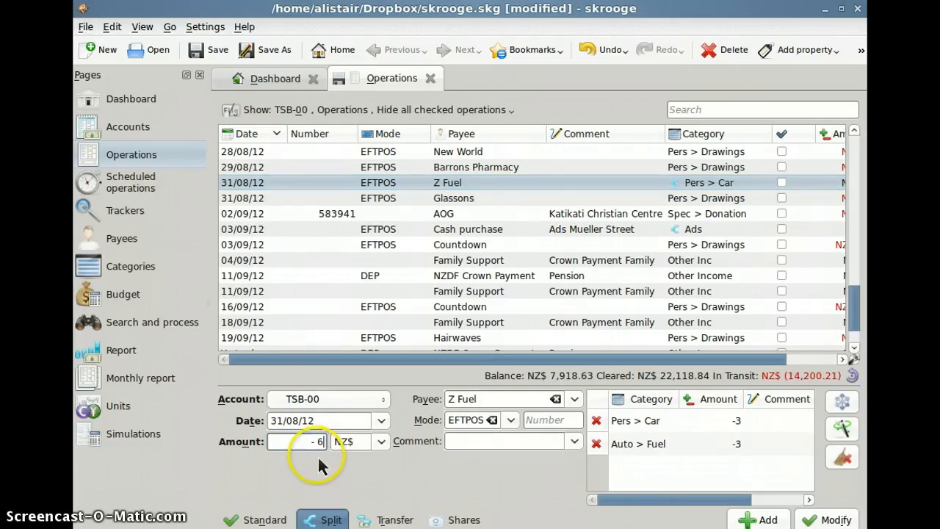
type("0")
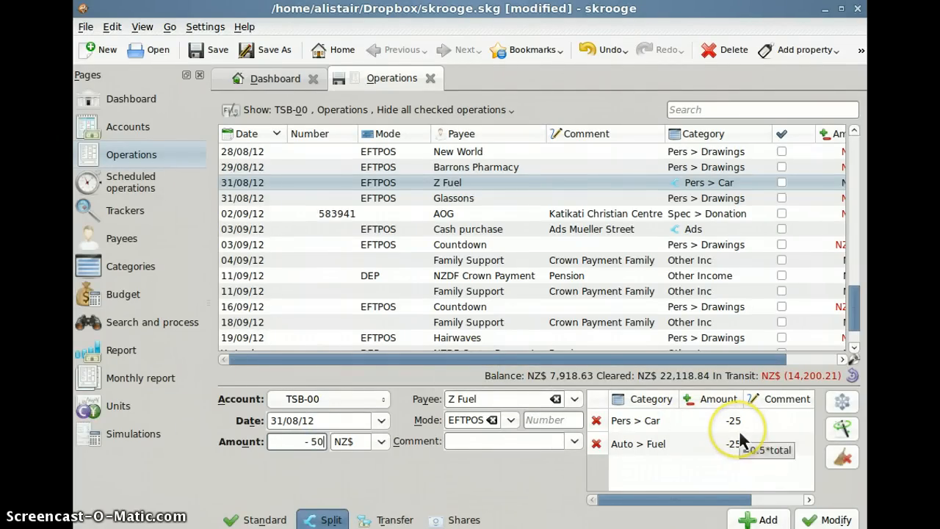
mouse_move(658, 447)
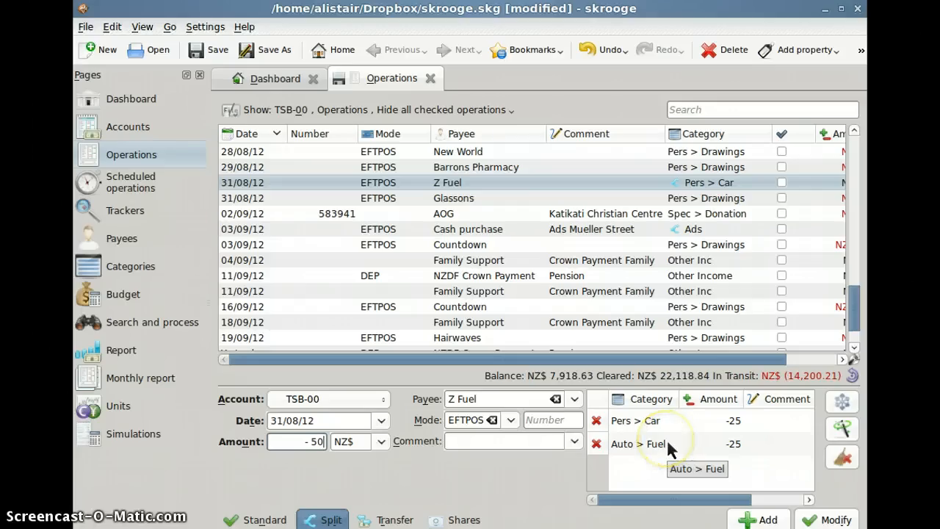
mouse_move(742, 420)
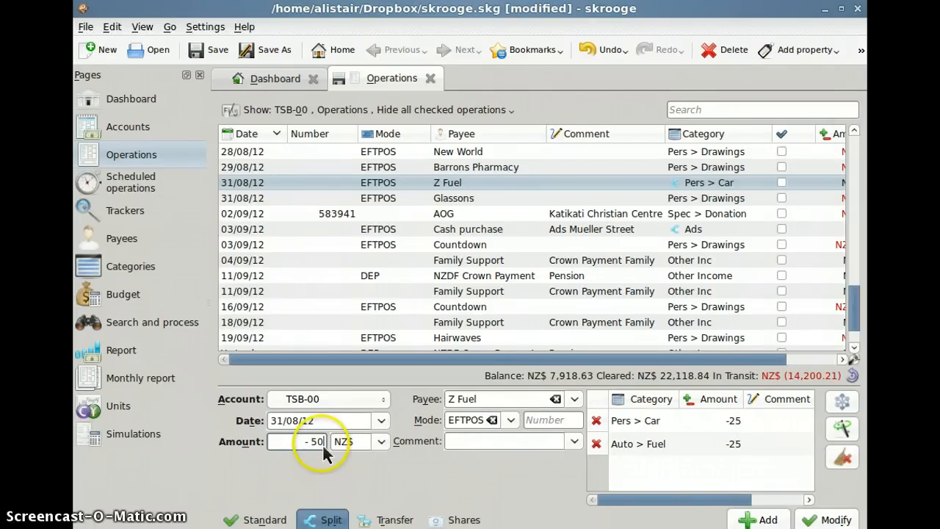
mouse_move(658, 453)
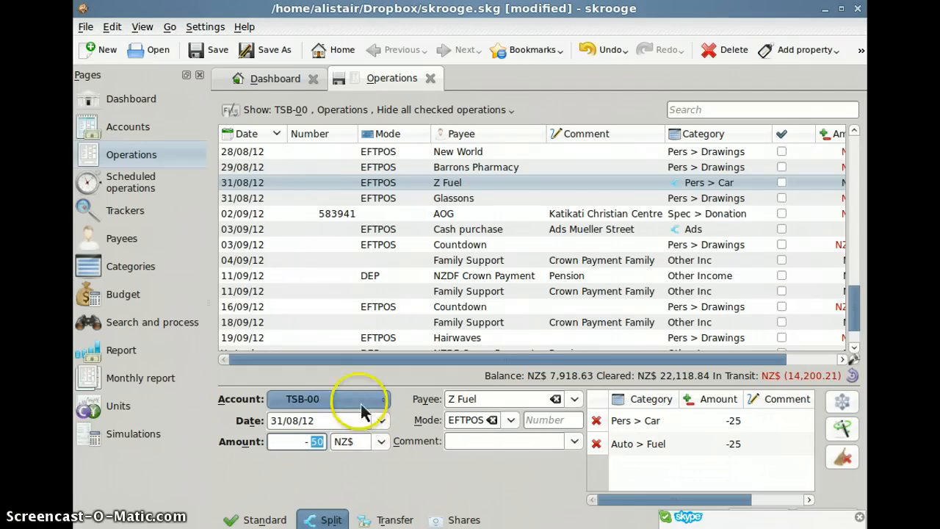
mouse_move(352, 399)
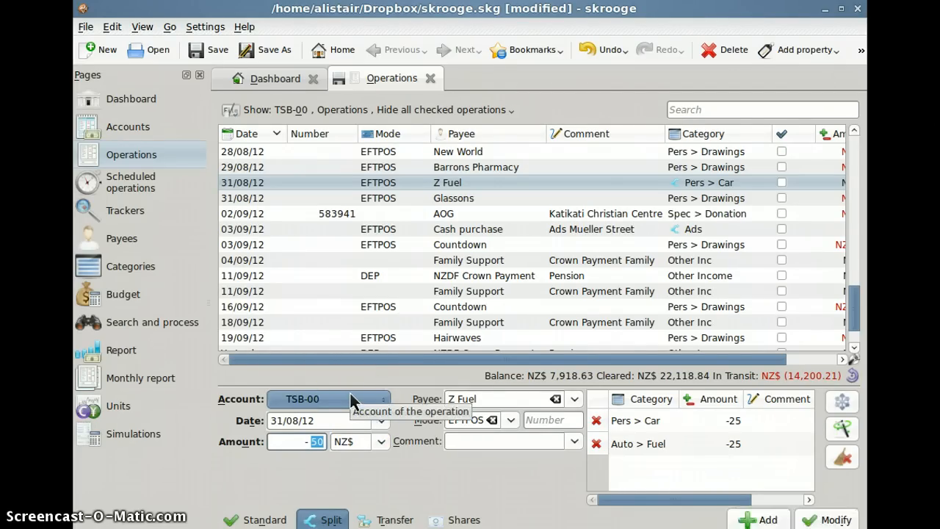
type("74.96")
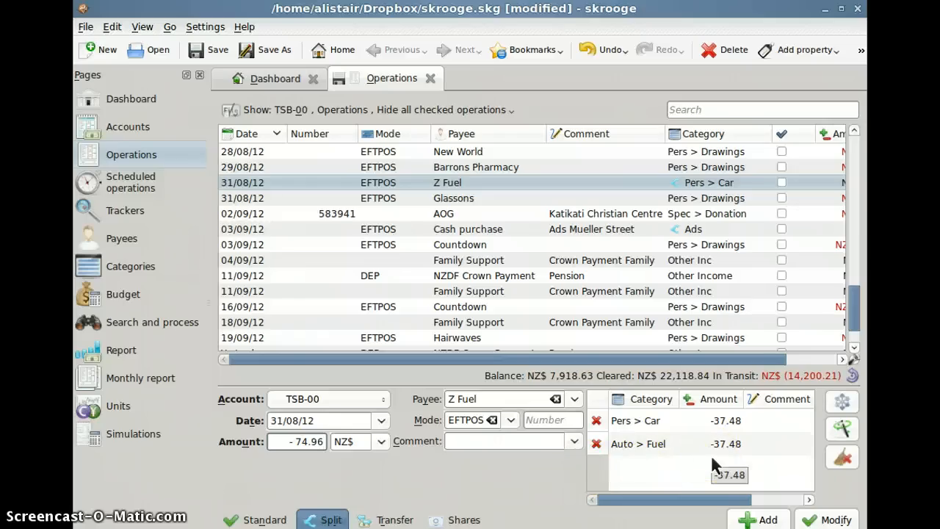
- Add the NZ$74.96 Z Fuel split as a new operation and redate it to 18/9/12
left_click(652, 476)
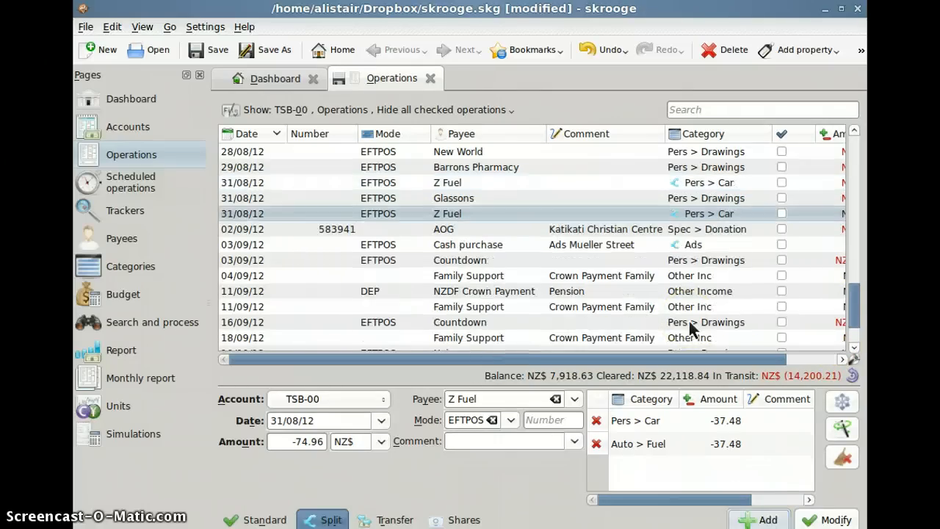
scroll("down", 3)
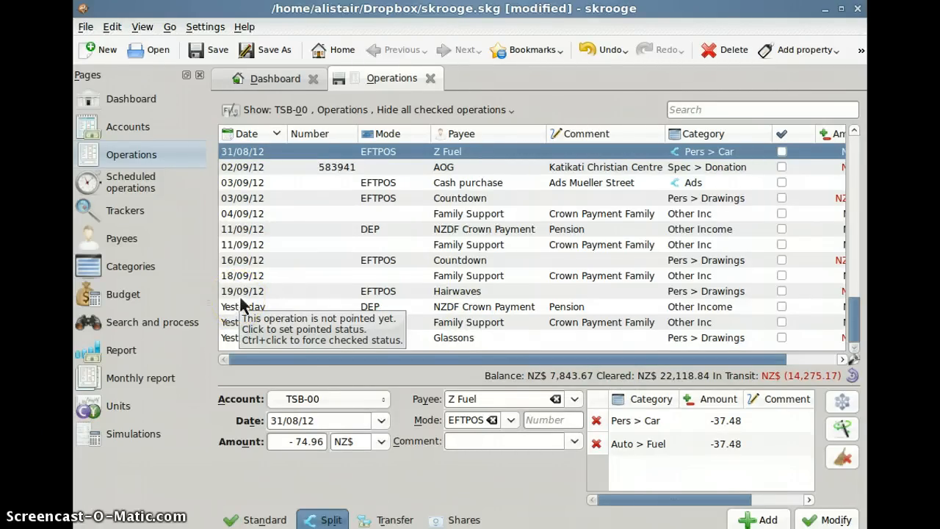
mouse_move(279, 420)
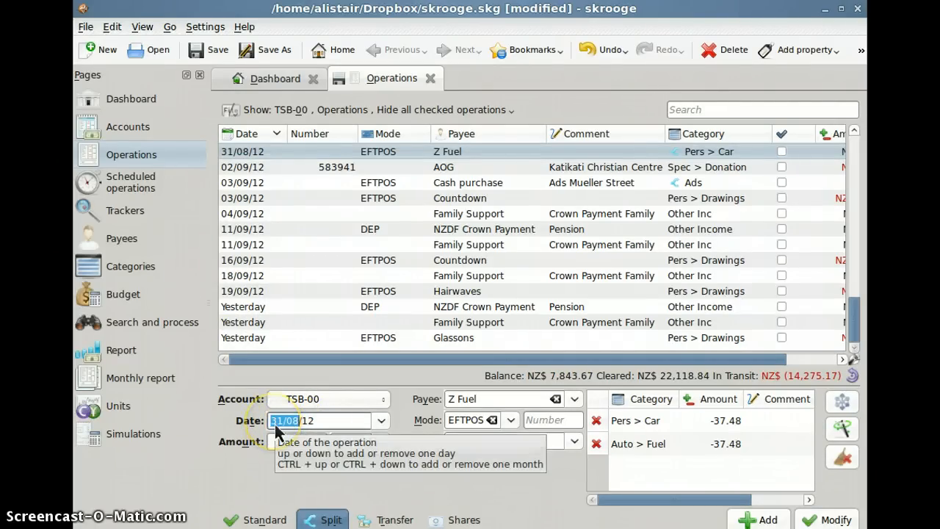
type("18/9/12")
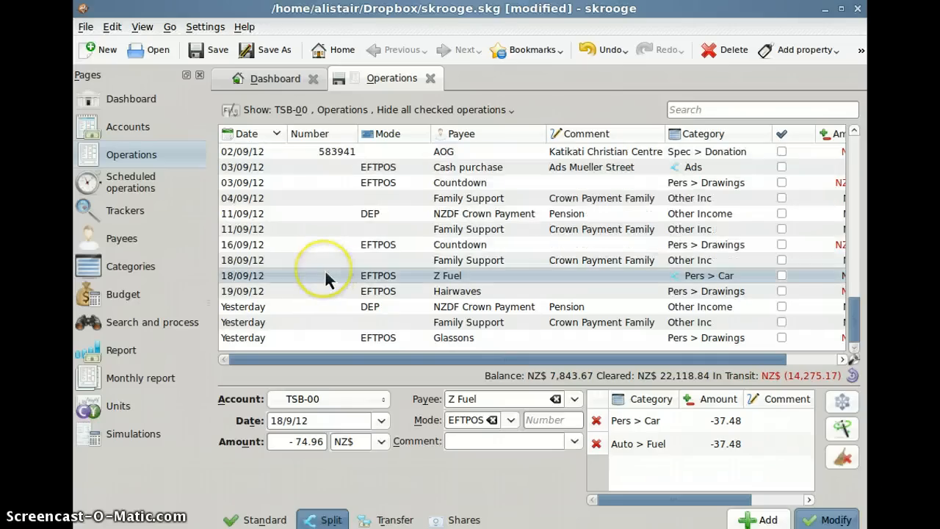
mouse_move(443, 294)
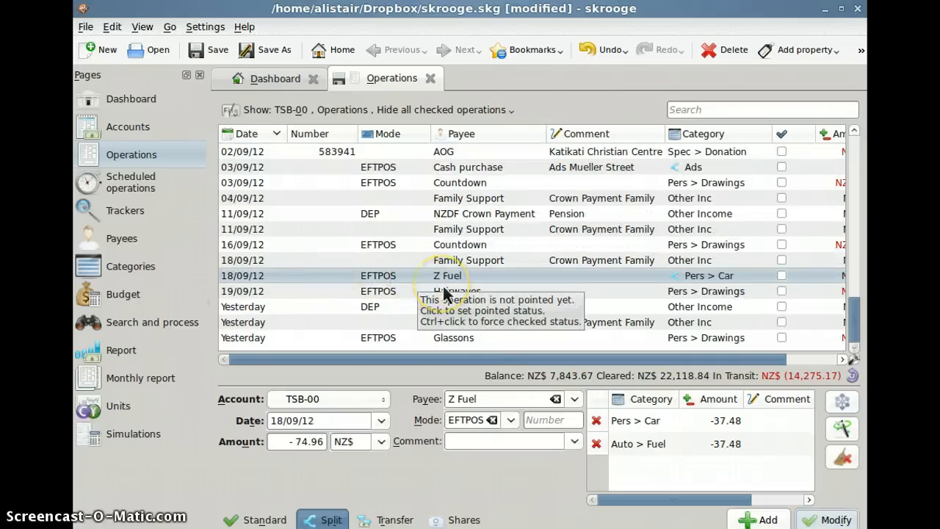
mouse_move(463, 304)
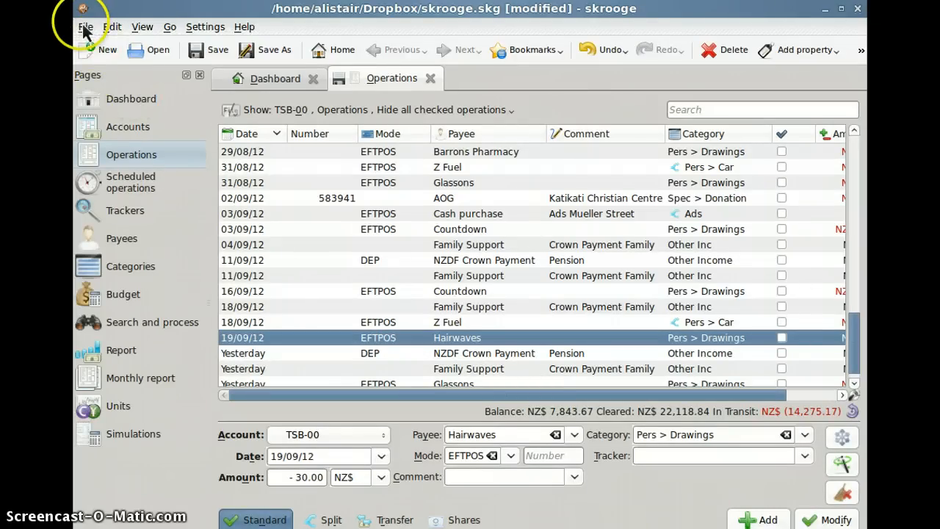
left_click(85, 27)
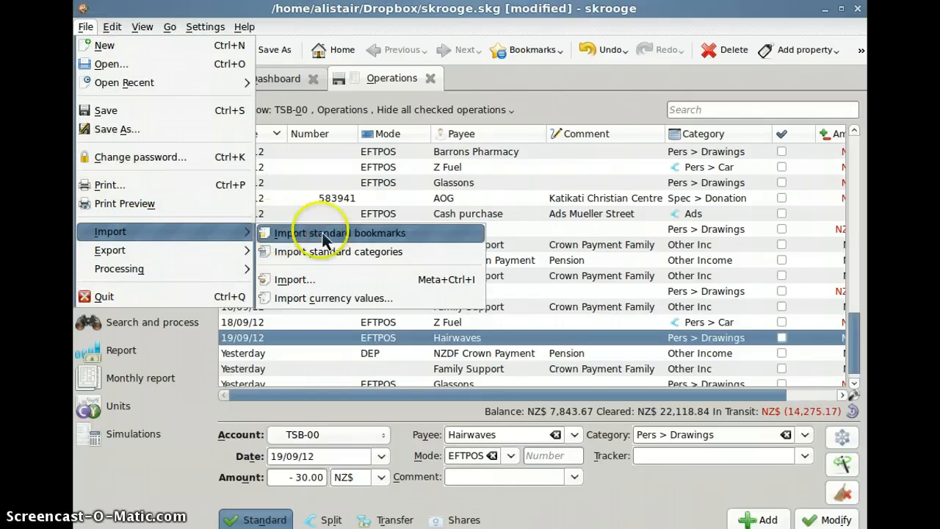
mouse_move(335, 291)
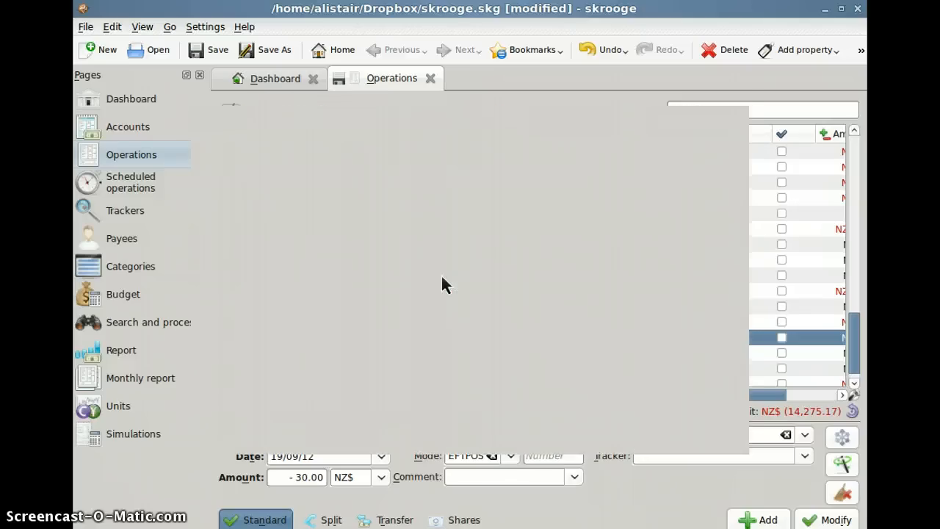
left_click(148, 50)
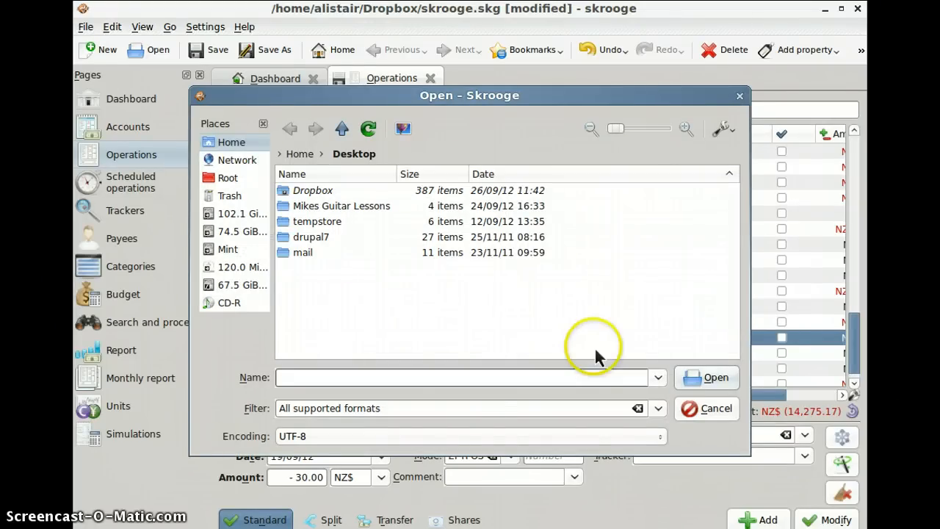
mouse_move(664, 429)
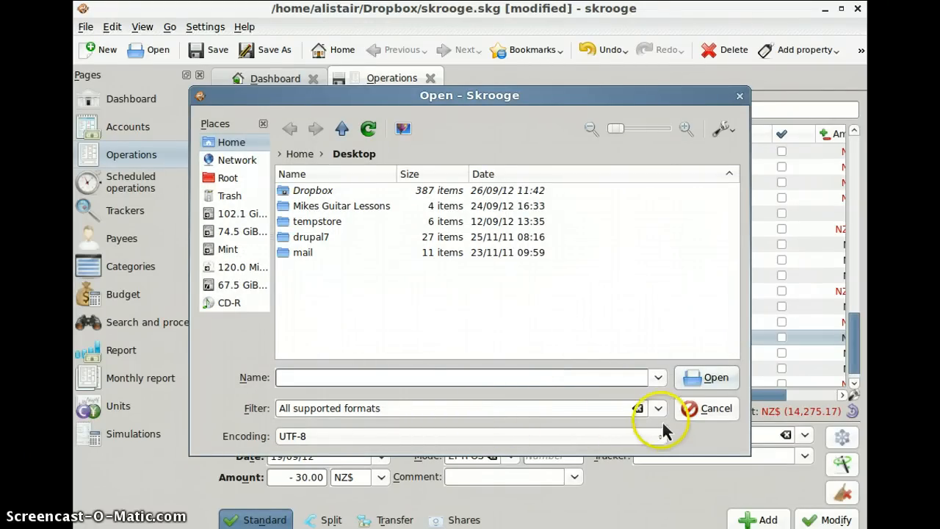
left_click(658, 409)
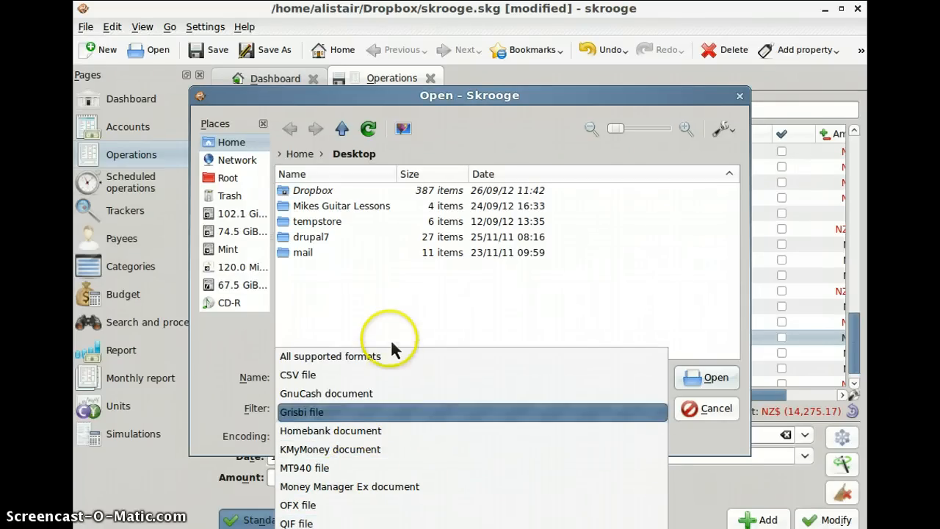
left_click(329, 357)
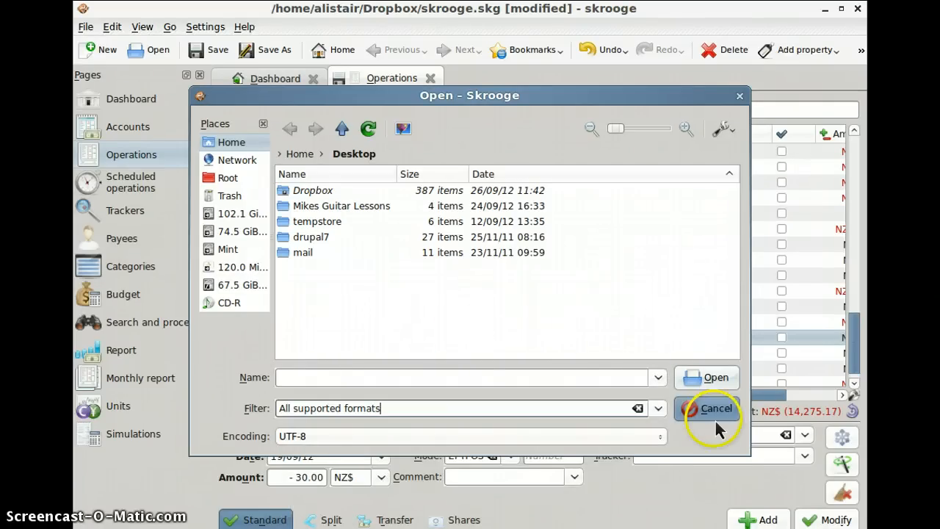
left_click(717, 409)
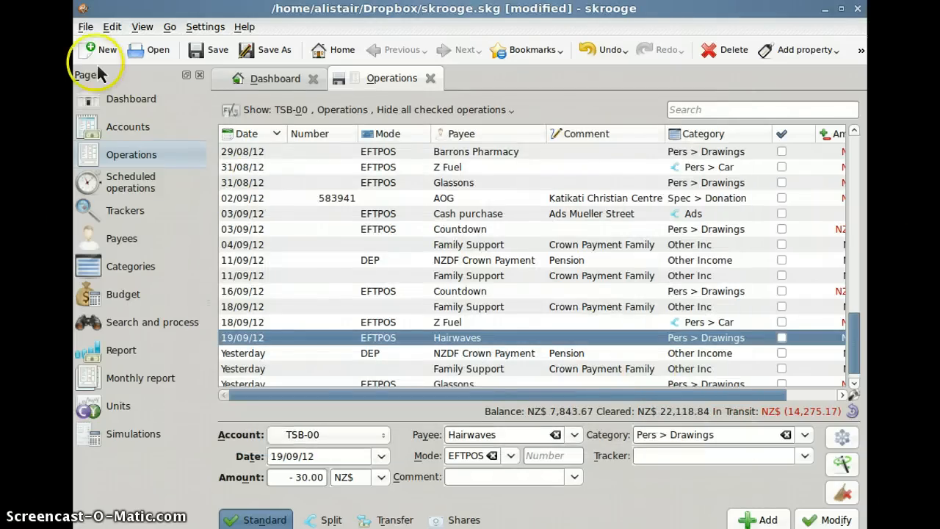
left_click(85, 27)
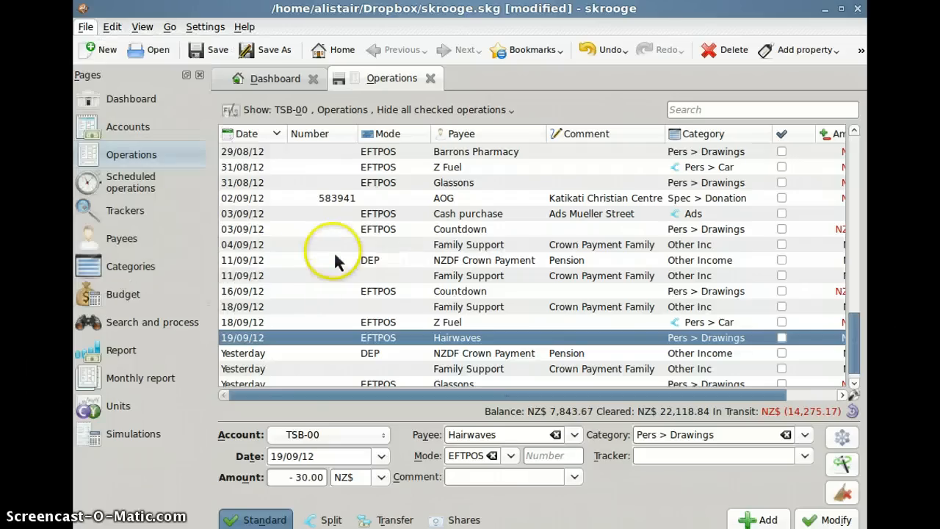
left_click(266, 50)
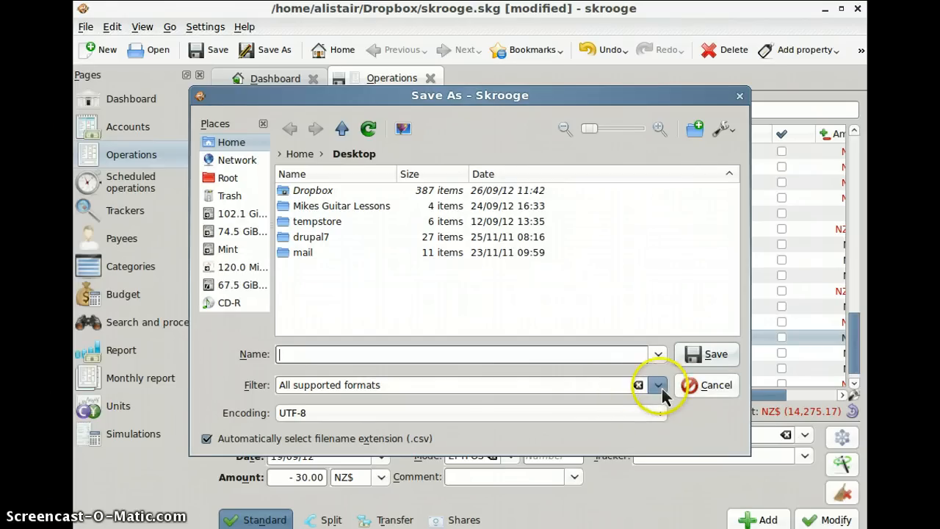
left_click(658, 384)
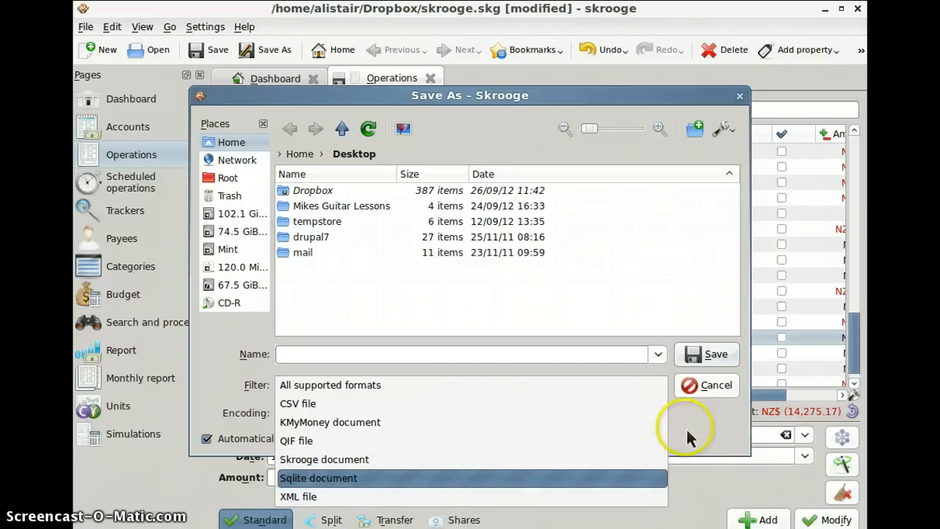
left_click(329, 385)
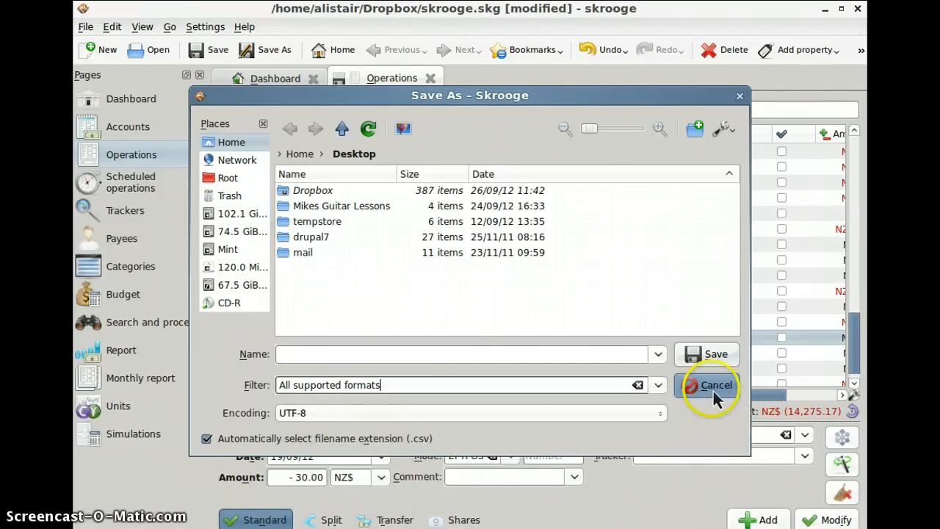
left_click(708, 385)
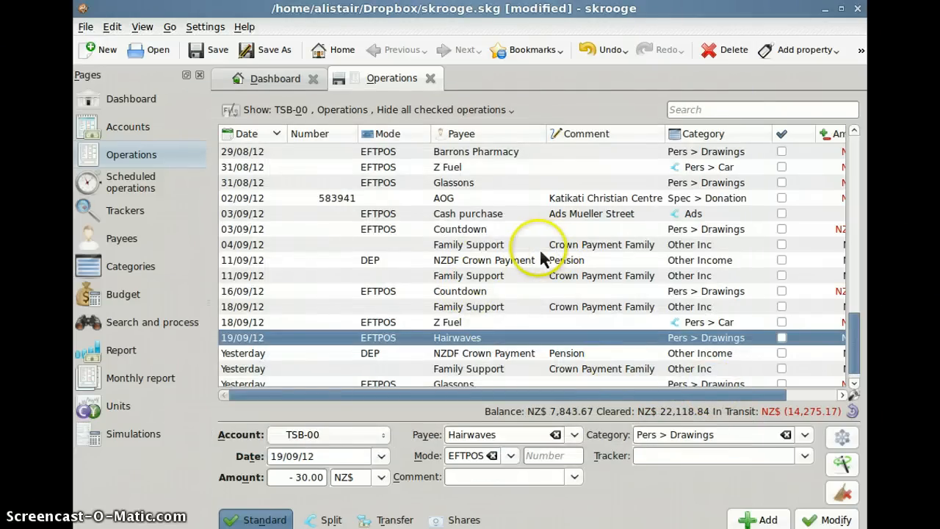
mouse_move(541, 259)
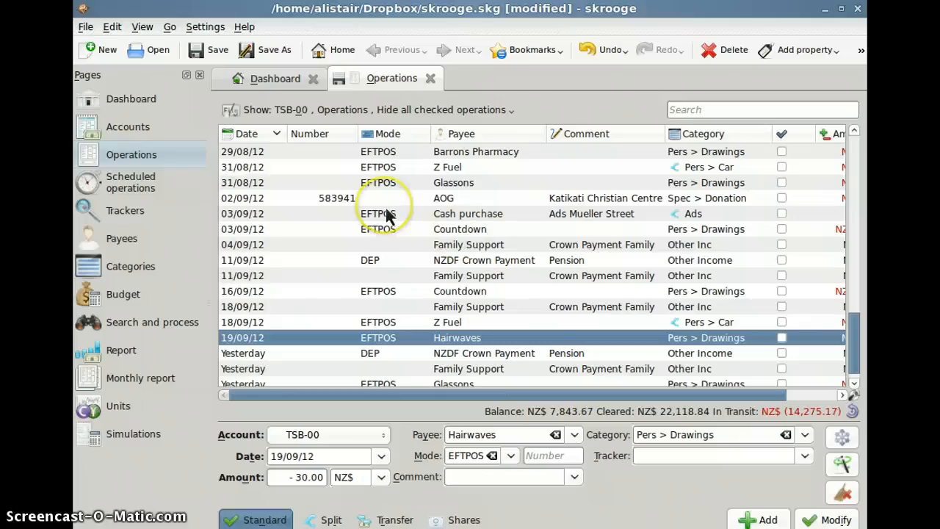
mouse_move(511, 199)
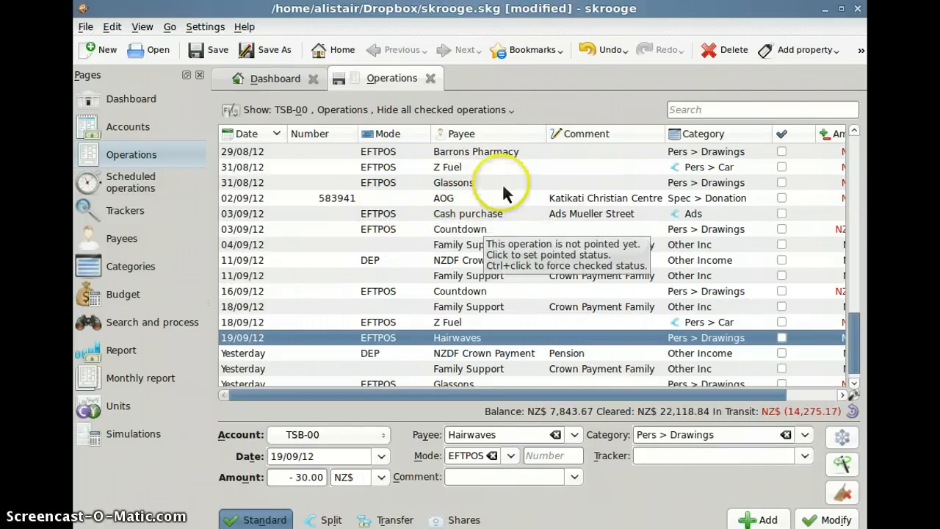
mouse_move(506, 191)
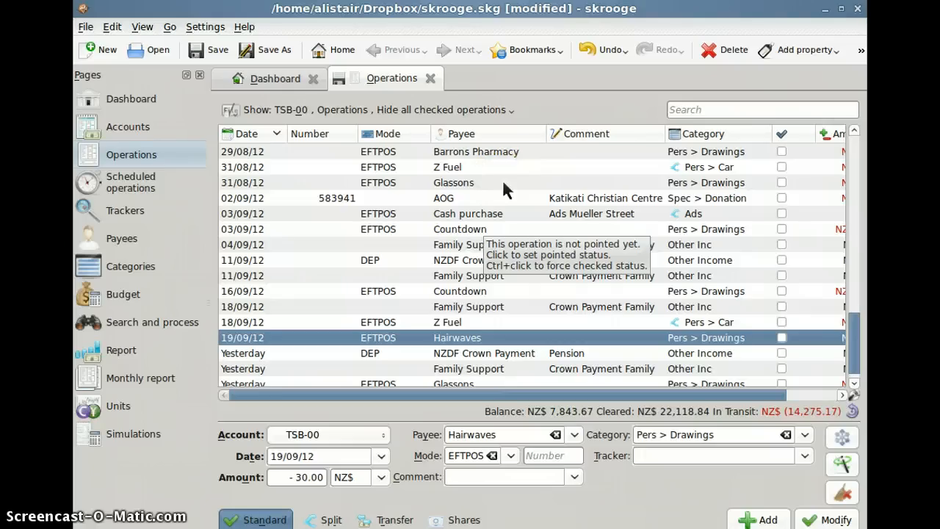
mouse_move(542, 119)
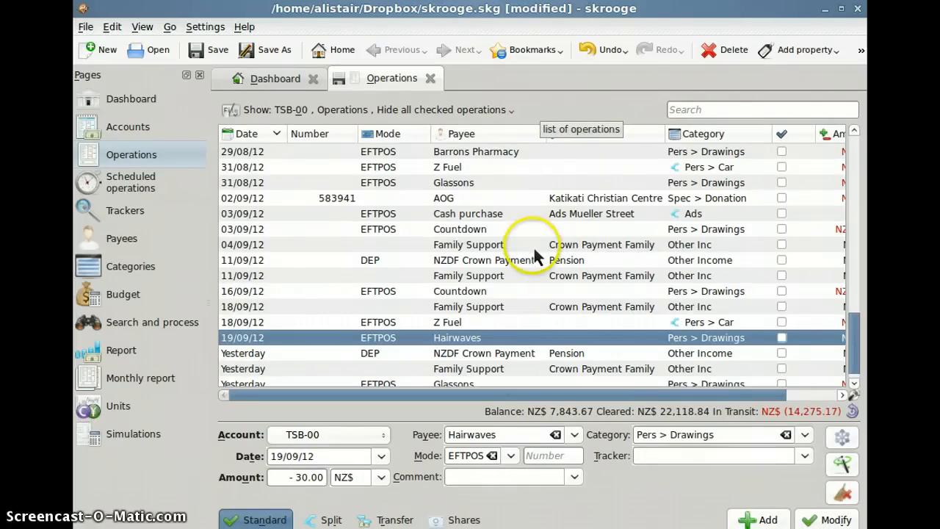
mouse_move(549, 242)
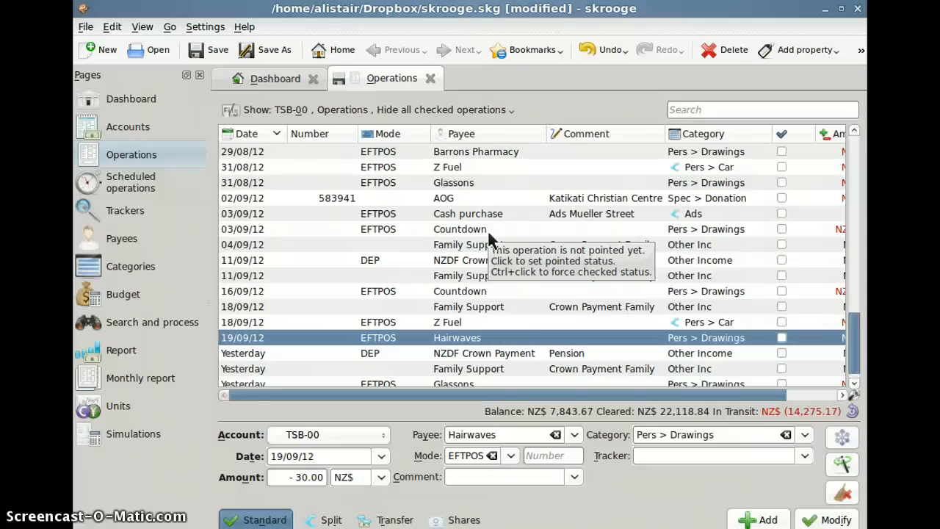
mouse_move(500, 244)
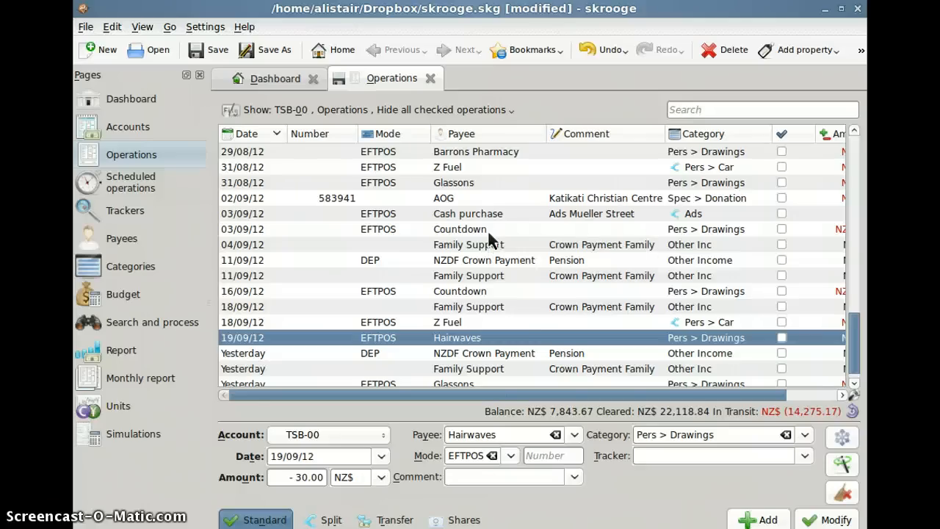